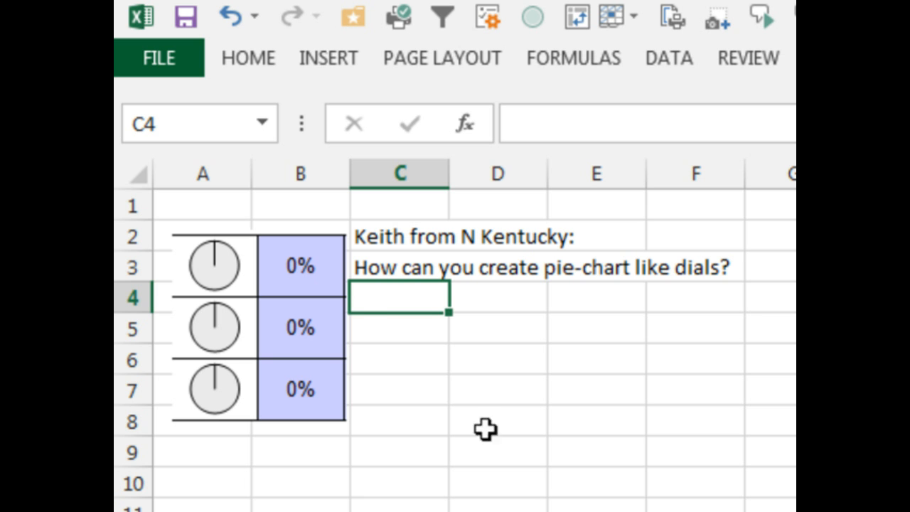
{"action": "mouse_move", "coordinate": [235, 295]}
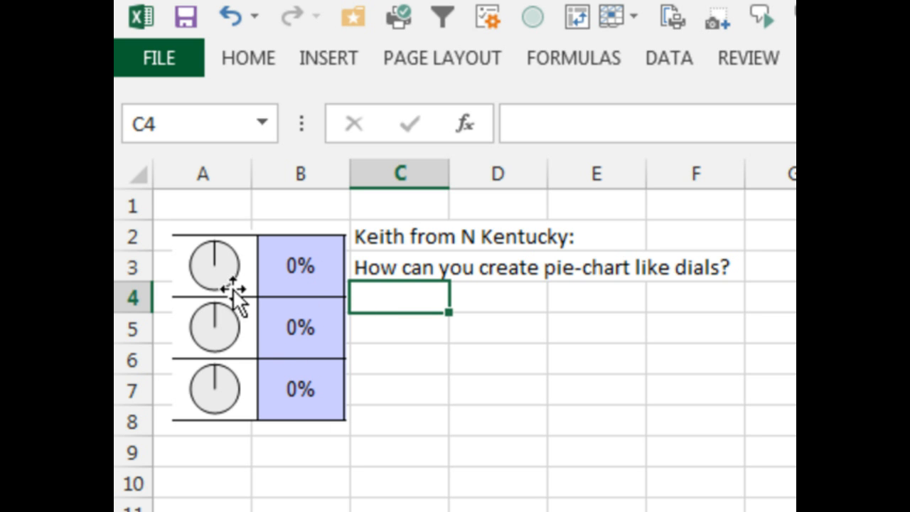
{"action": "mouse_move", "coordinate": [238, 295]}
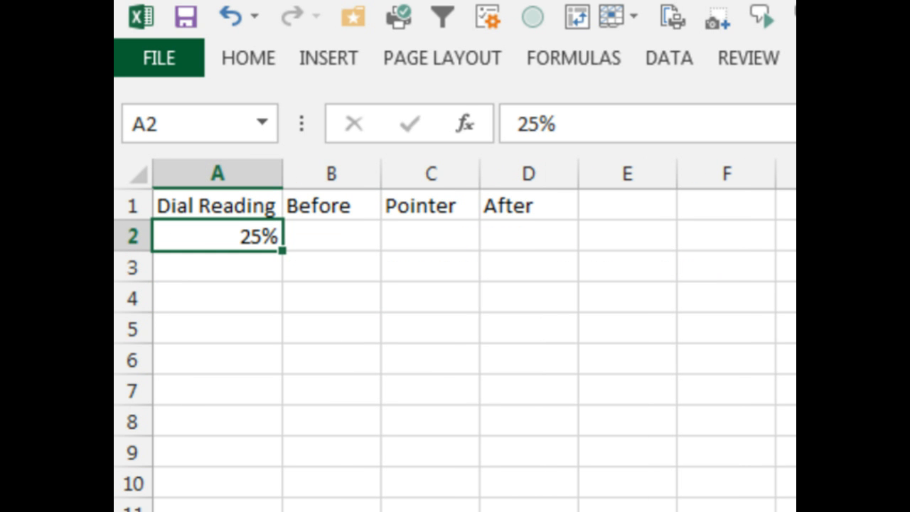
- Enter Before =A2-1%, Pointer 1% and After =1-B2-C2, then set the reading to 35%
{"action": "left_click", "coordinate": [331, 235]}
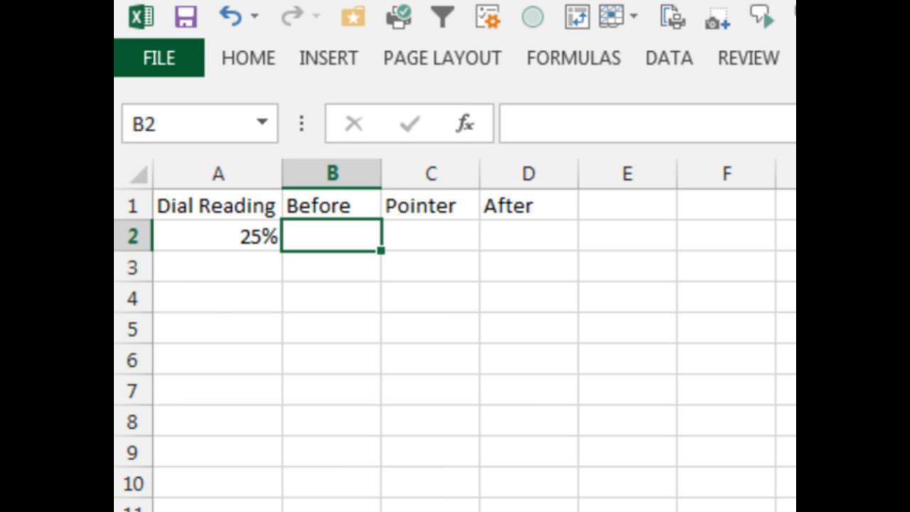
{"action": "type", "text": "=A2"}
{"action": "left_click", "coordinate": [430, 236]}
{"action": "type", "text": "1"}
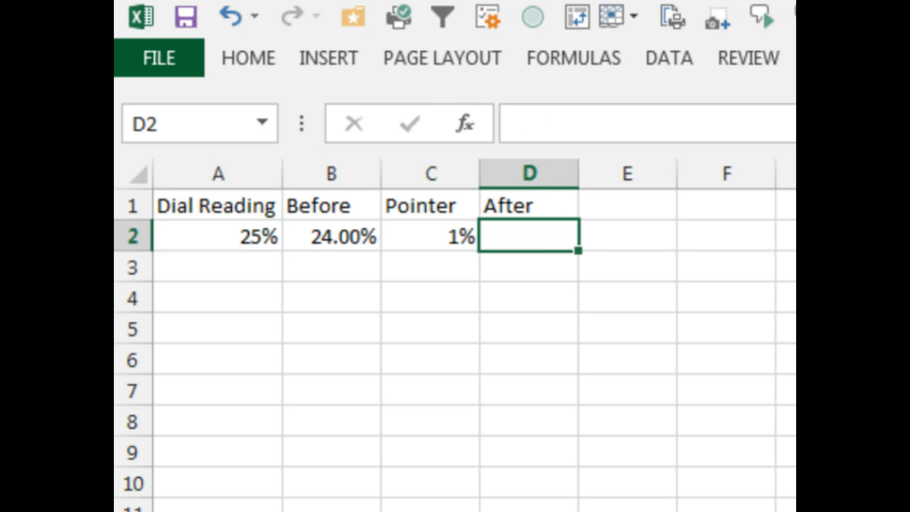
{"action": "type", "text": "=1-"}
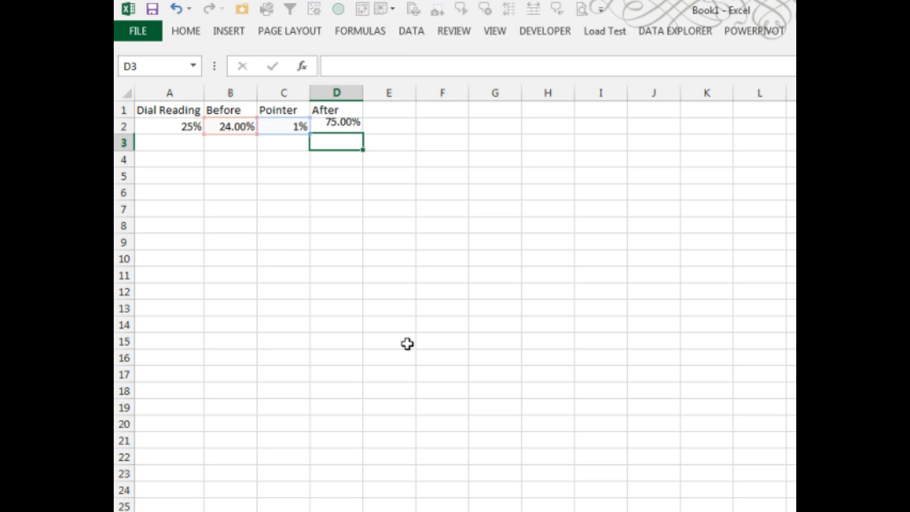
{"action": "left_click", "coordinate": [170, 126]}
{"action": "type", "text": "35"}
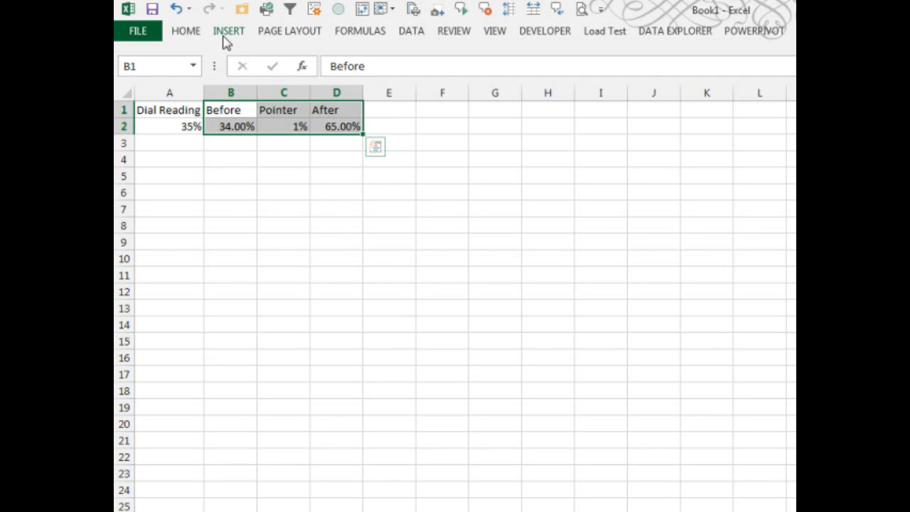
- Insert a 2-D pie chart of Before, Pointer and After, then set A2 to 22%
{"action": "left_click", "coordinate": [228, 30]}
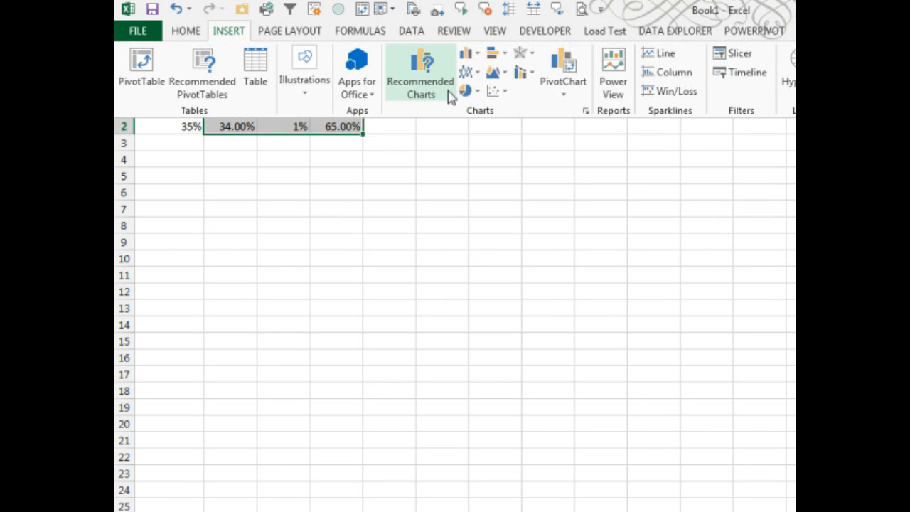
{"action": "left_click", "coordinate": [467, 91]}
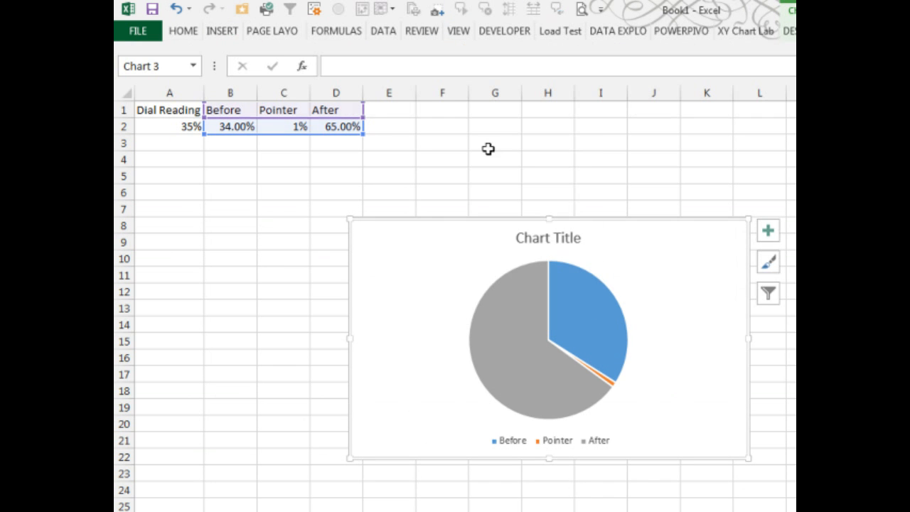
{"action": "mouse_move", "coordinate": [587, 369]}
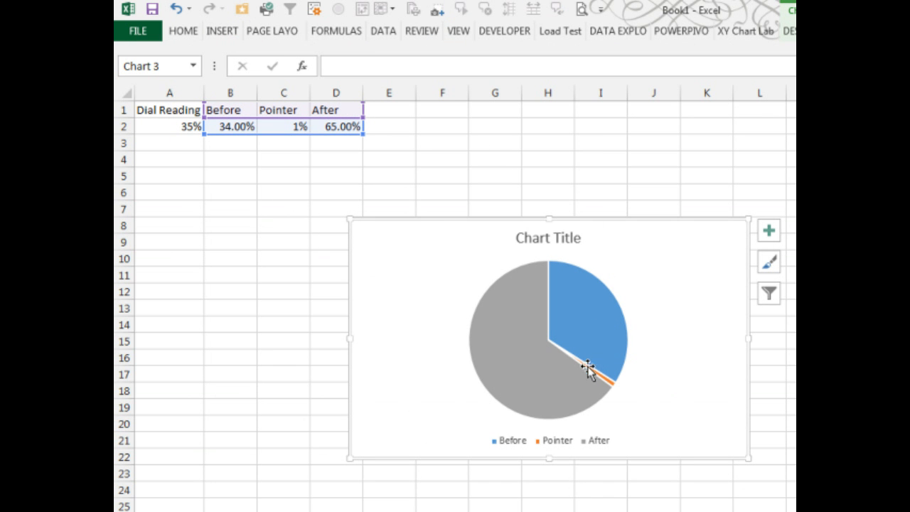
{"action": "mouse_move", "coordinate": [594, 374]}
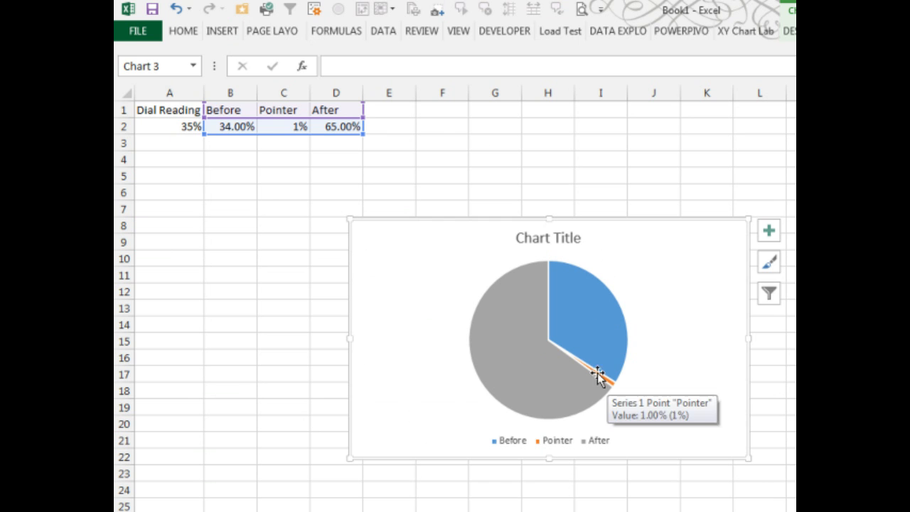
{"action": "left_click", "coordinate": [169, 126]}
{"action": "type", "text": "22"}
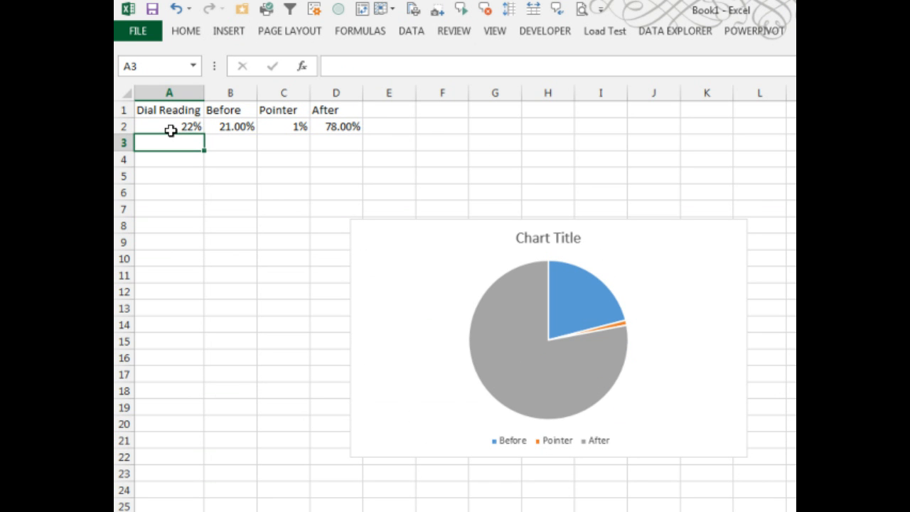
{"action": "mouse_move", "coordinate": [425, 311]}
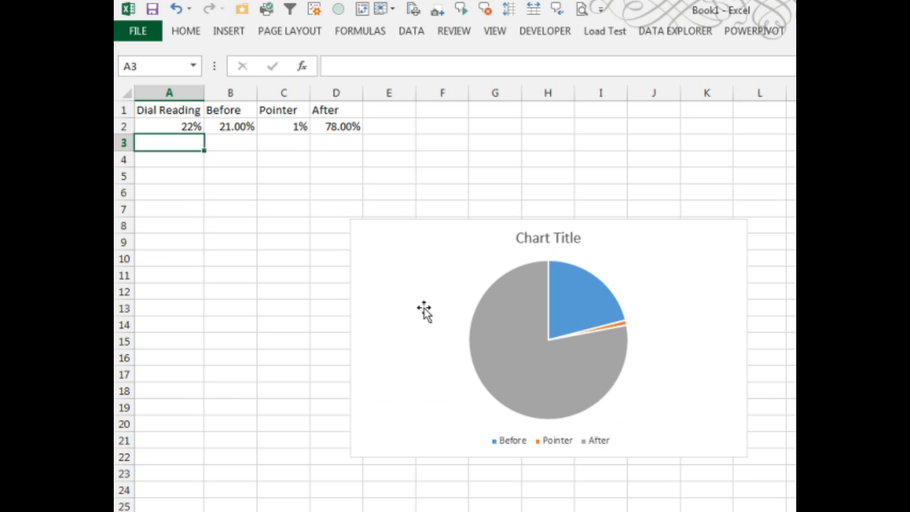
- Delete the chart title and legend, shrink the chart, and select the pie series
{"action": "left_click", "coordinate": [547, 391]}
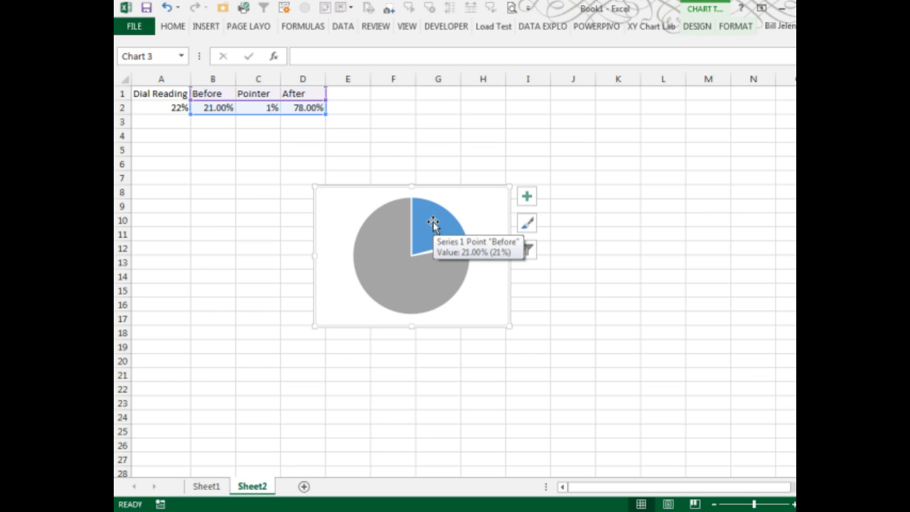
{"action": "left_click", "coordinate": [427, 221]}
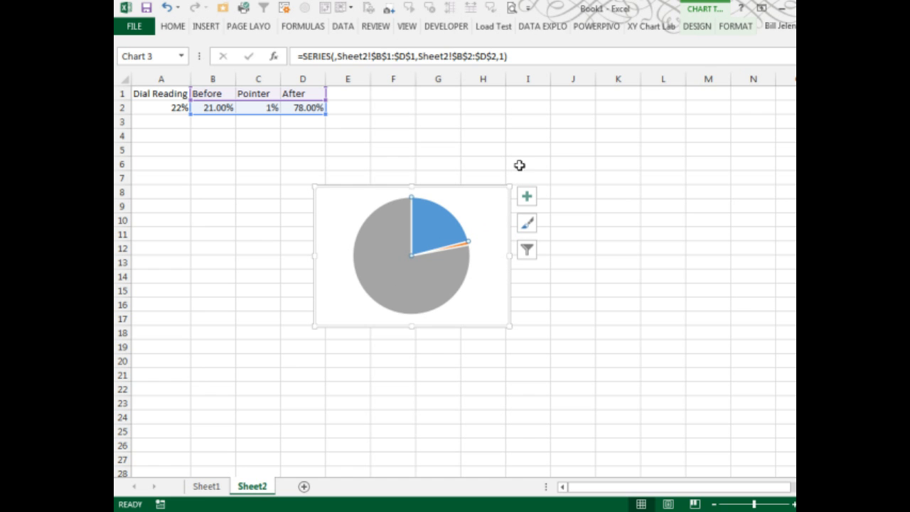
- Set the Before slice's shape fill to No Fill
{"action": "left_click", "coordinate": [735, 26]}
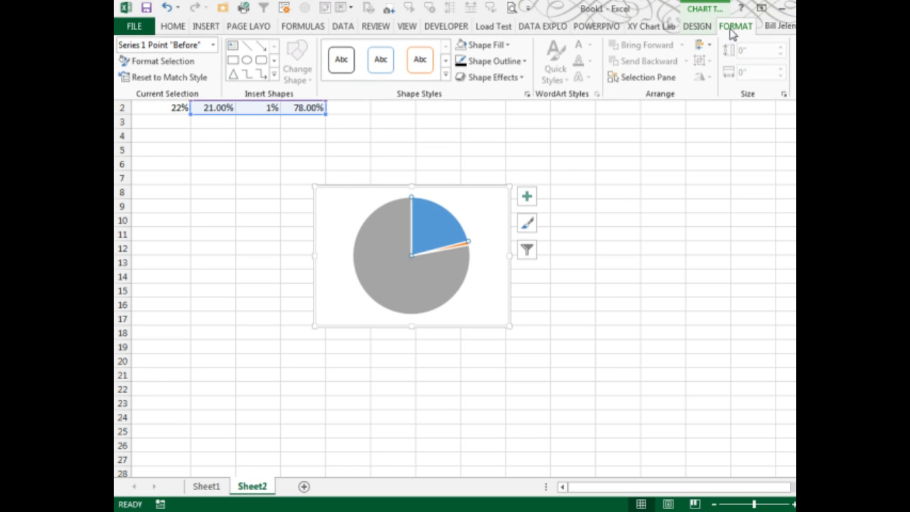
{"action": "left_click", "coordinate": [485, 44]}
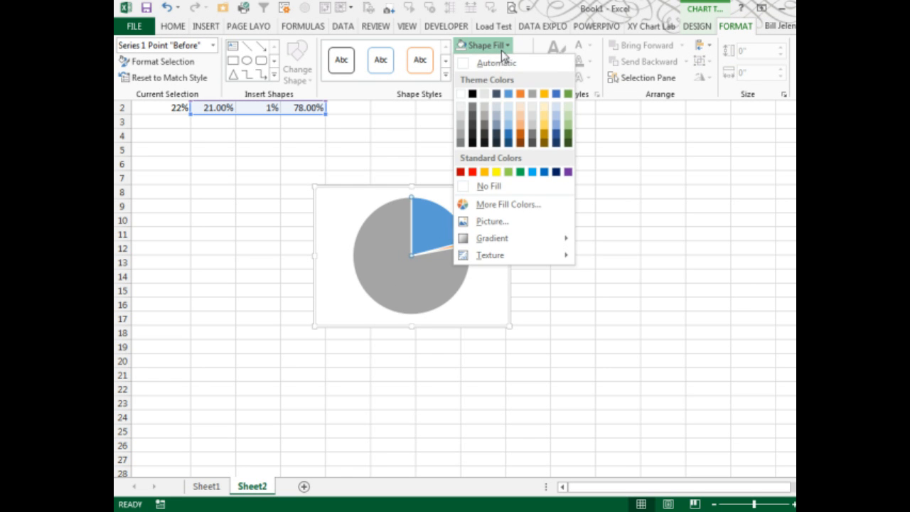
{"action": "left_click", "coordinate": [487, 186]}
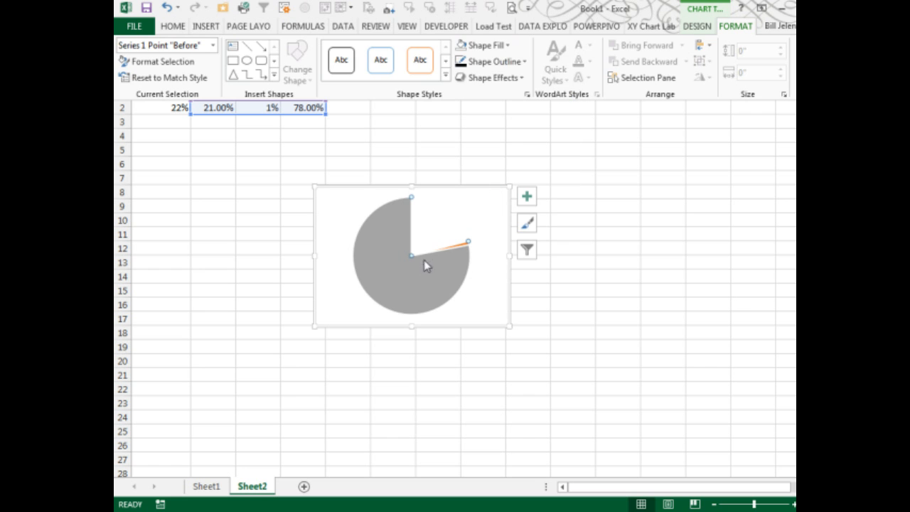
- Set the After slice's shape fill to No Fill, then select the Pointer slice
{"action": "left_click", "coordinate": [459, 246]}
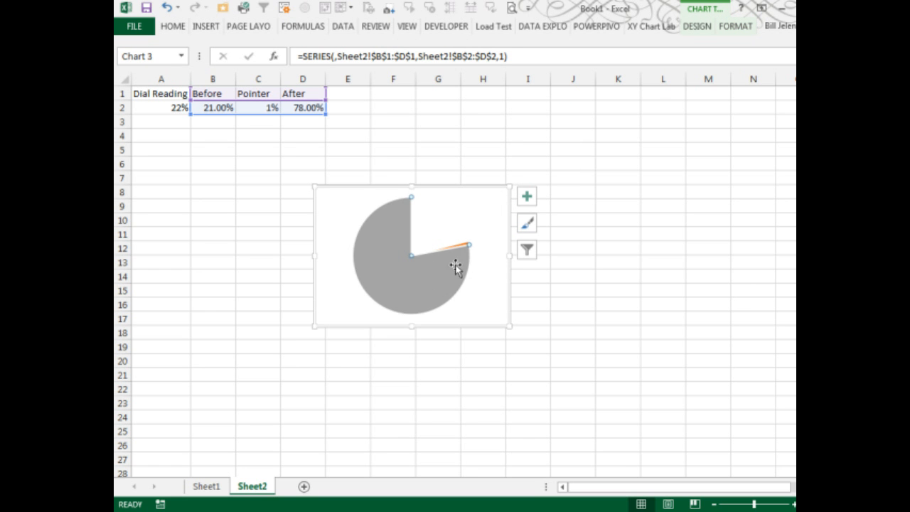
{"action": "left_click", "coordinate": [736, 26]}
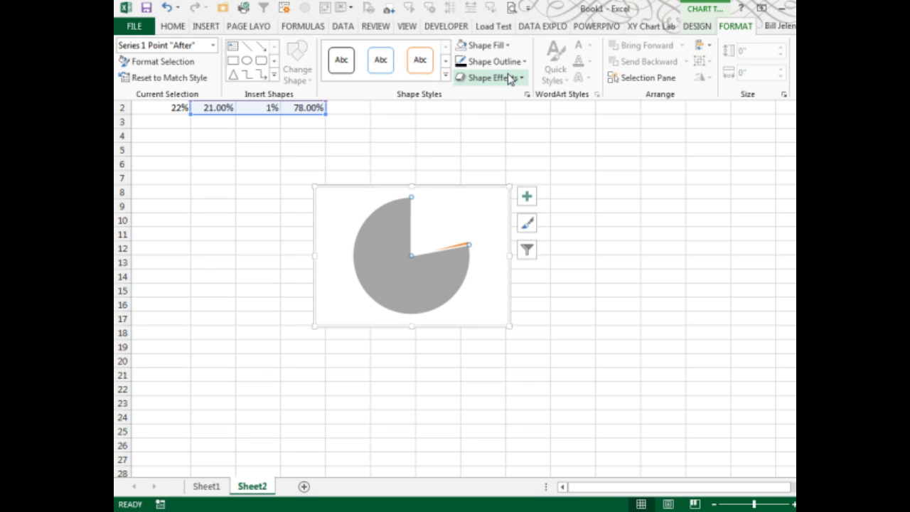
{"action": "left_click", "coordinate": [486, 45]}
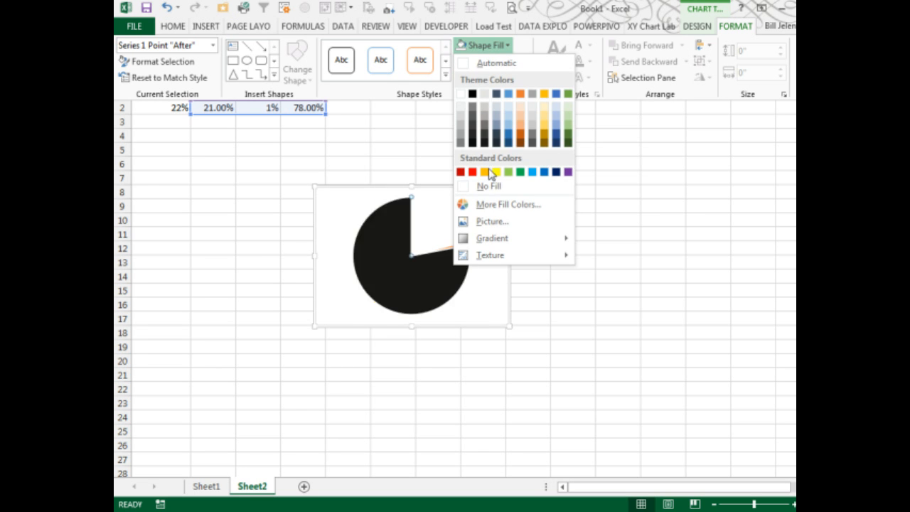
{"action": "left_click", "coordinate": [488, 185]}
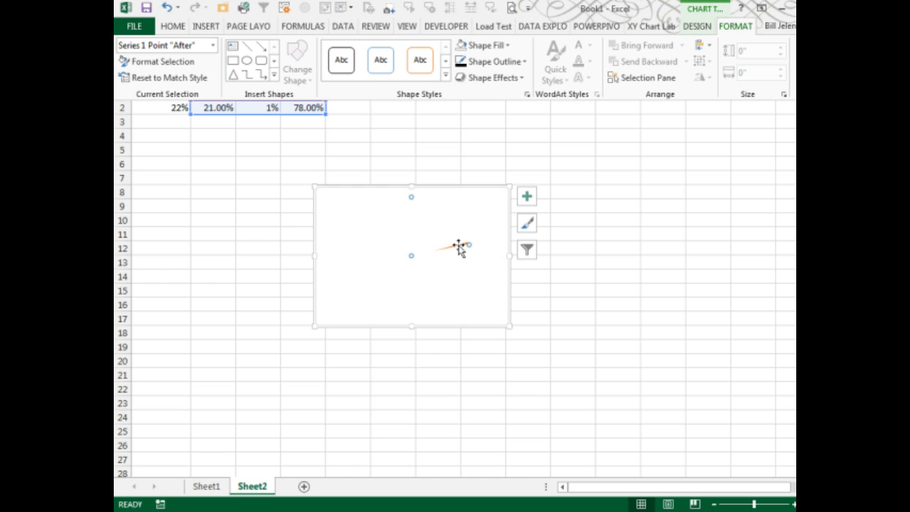
{"action": "left_click", "coordinate": [448, 245]}
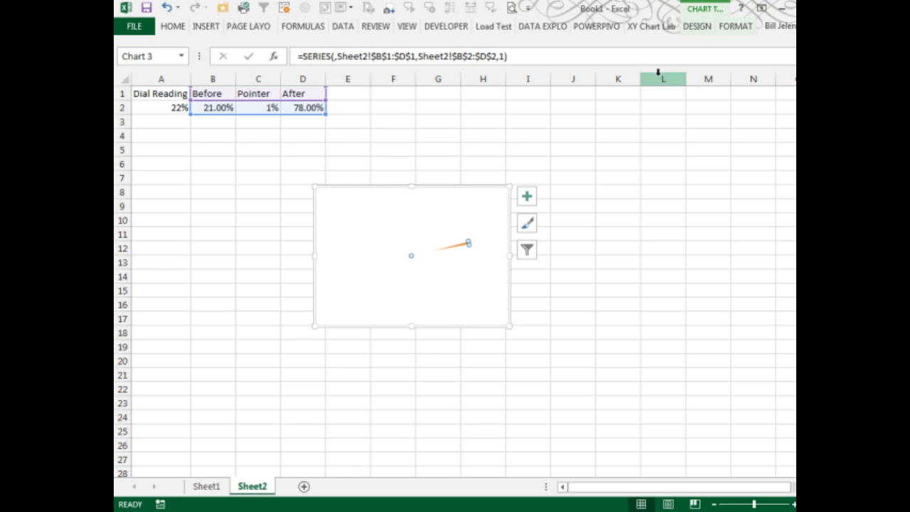
{"action": "left_click", "coordinate": [735, 26]}
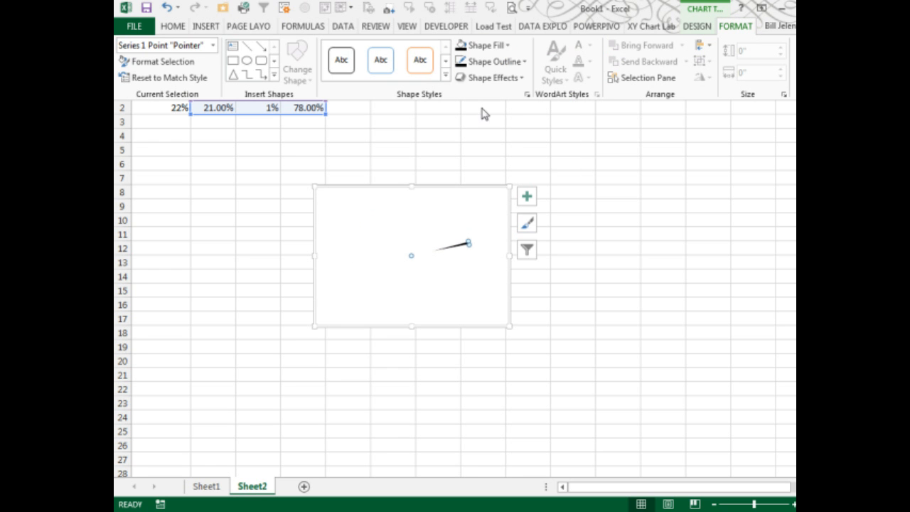
{"action": "mouse_move", "coordinate": [187, 128]}
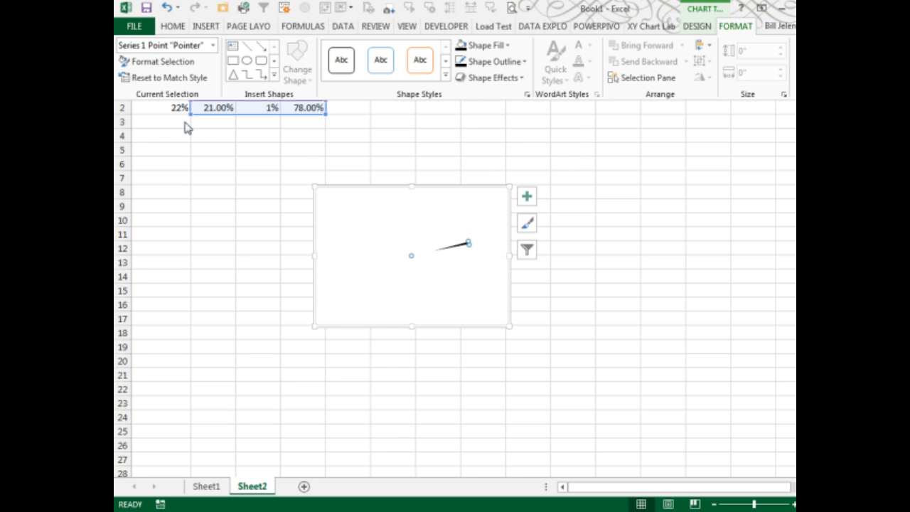
- Enter 77% as the dial reading in A2 and switch to Sheet1
{"action": "left_click", "coordinate": [160, 107]}
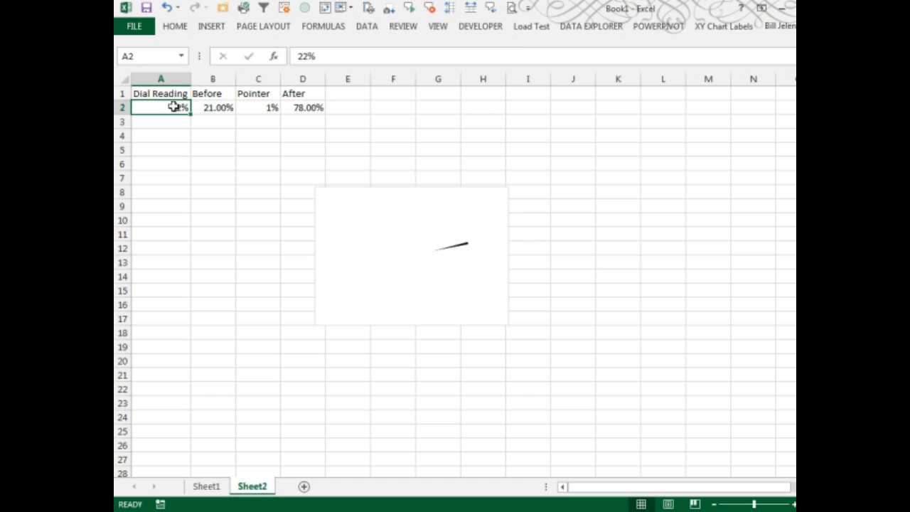
{"action": "type", "text": "77%"}
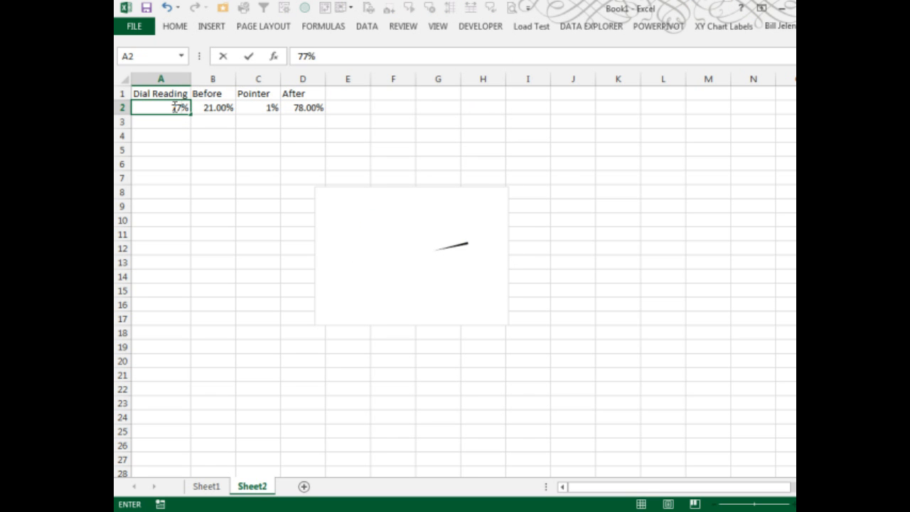
{"action": "key", "text": "Return"}
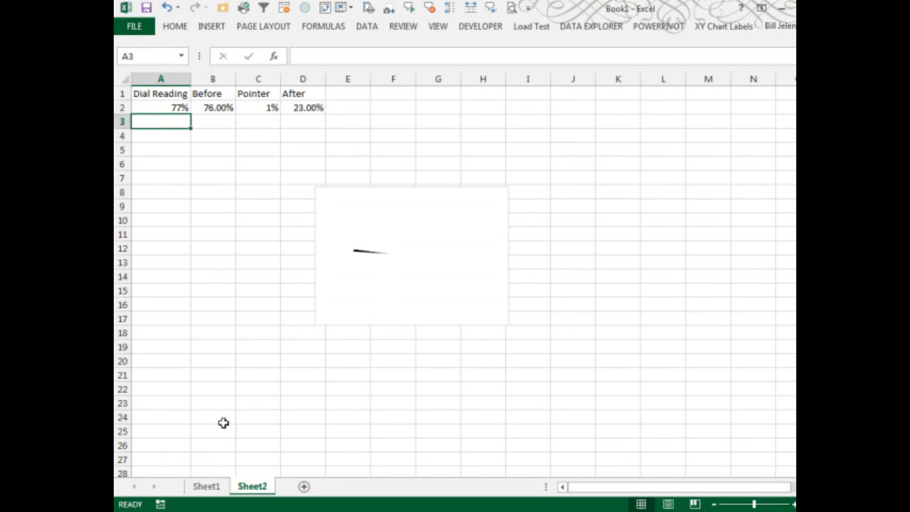
{"action": "left_click", "coordinate": [206, 486]}
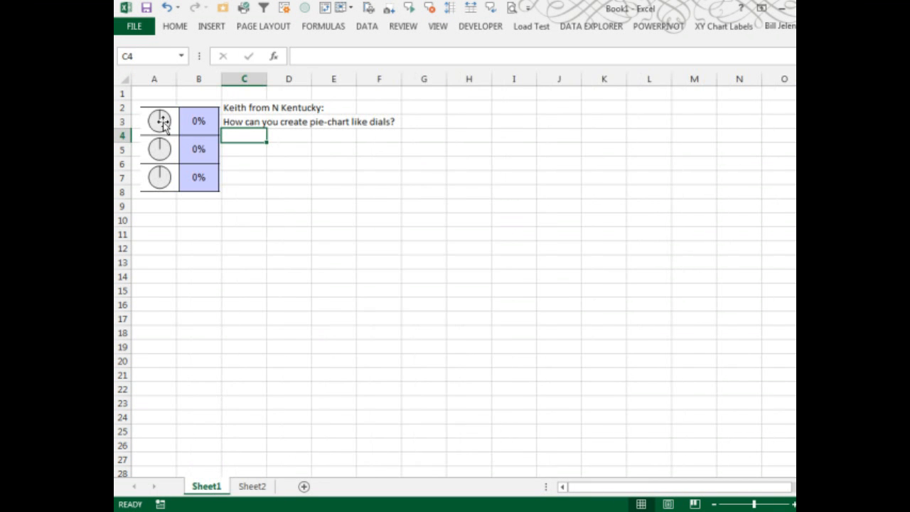
- Switch back to Sheet2 to inspect the dial chart's slices
{"action": "left_click", "coordinate": [252, 486]}
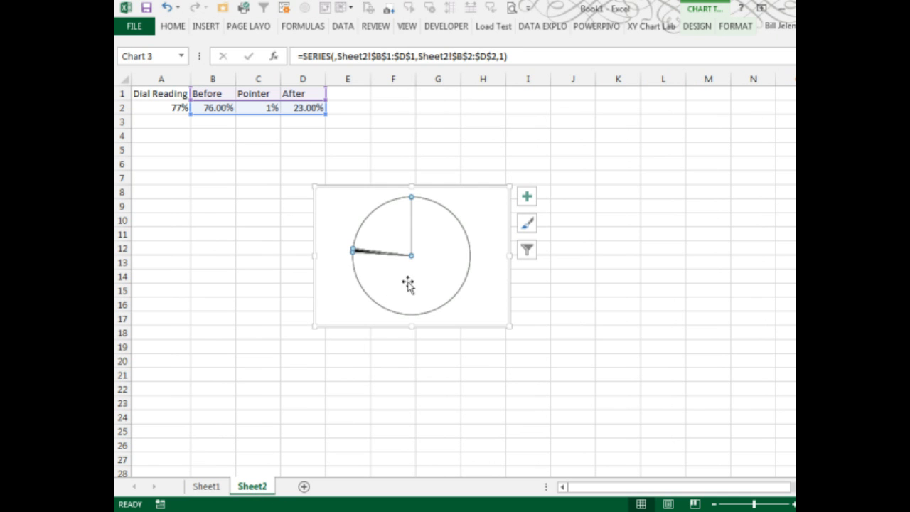
{"action": "mouse_move", "coordinate": [417, 206]}
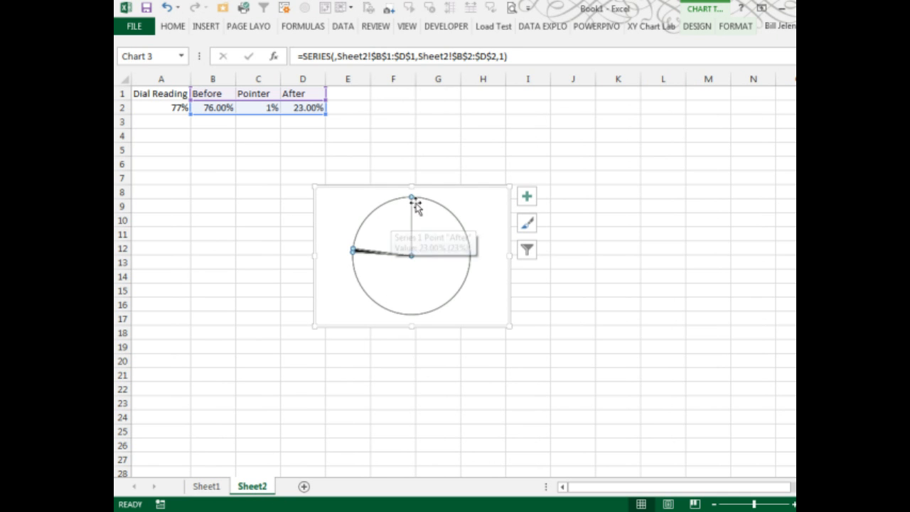
{"action": "mouse_move", "coordinate": [423, 311]}
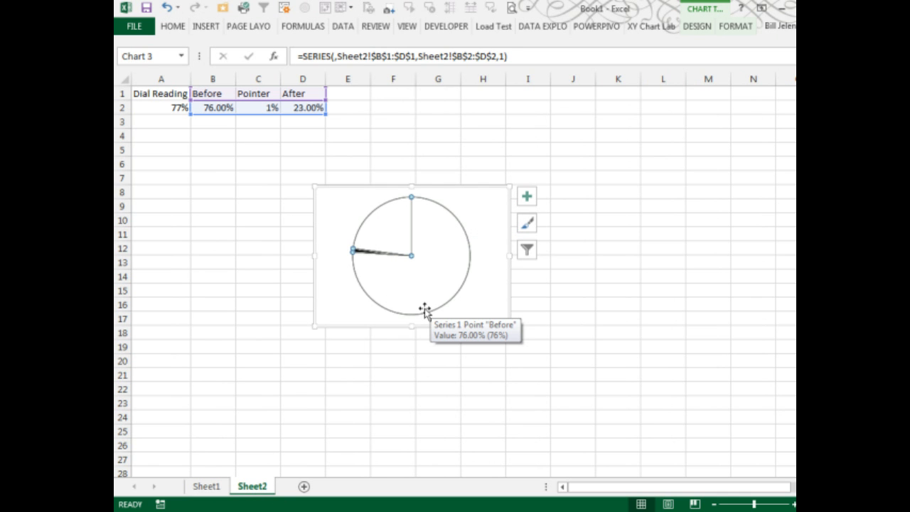
{"action": "mouse_move", "coordinate": [410, 211]}
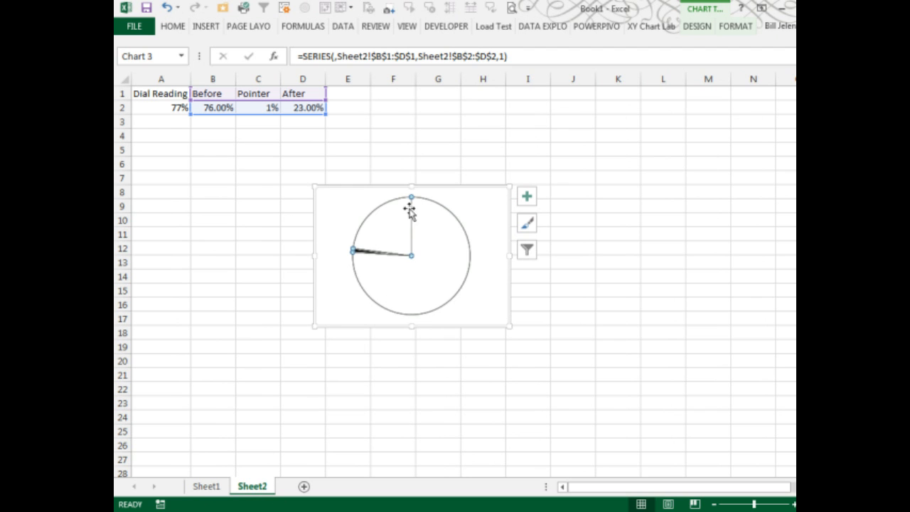
{"action": "mouse_move", "coordinate": [412, 226]}
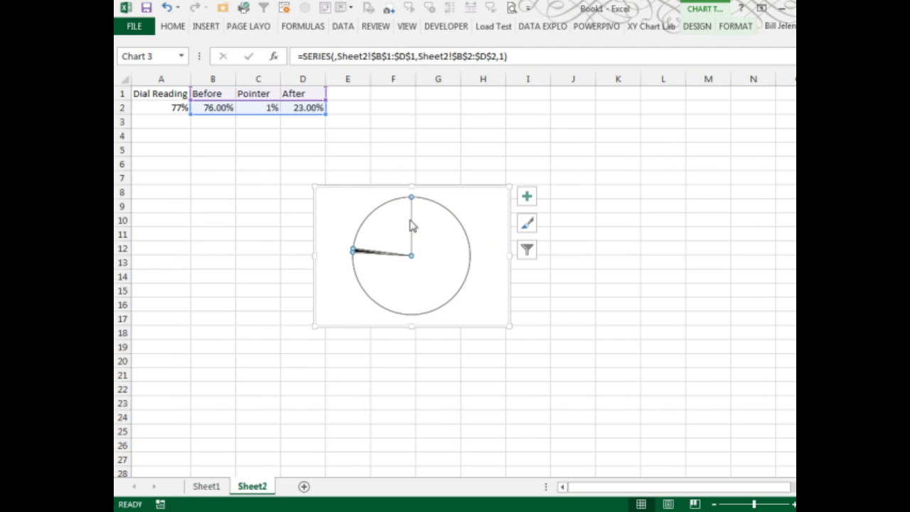
{"action": "mouse_move", "coordinate": [411, 217]}
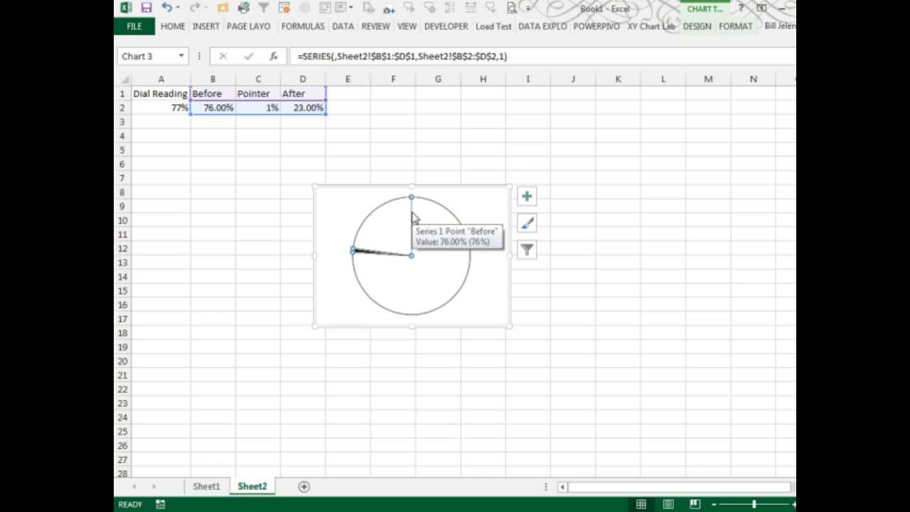
{"action": "mouse_move", "coordinate": [248, 27]}
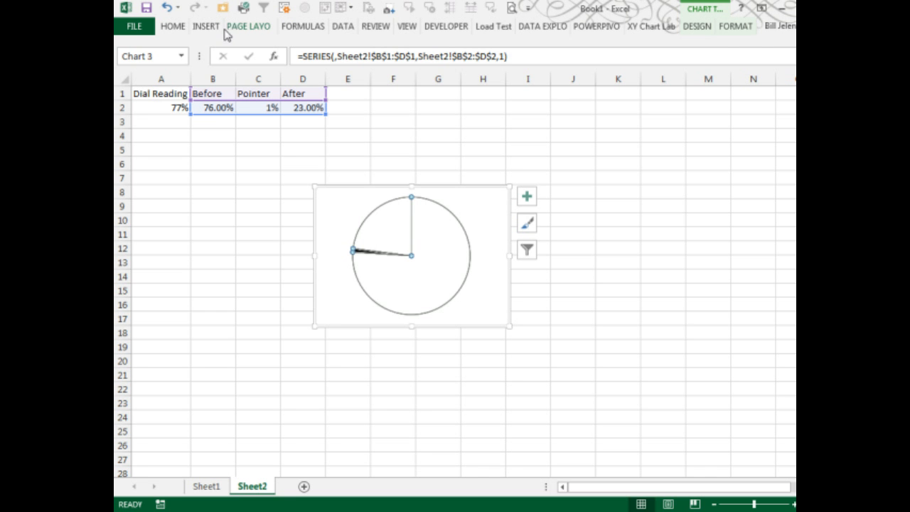
- Draw an oval circle left of the dial chart and set its fill to No Fill
{"action": "left_click", "coordinate": [205, 27]}
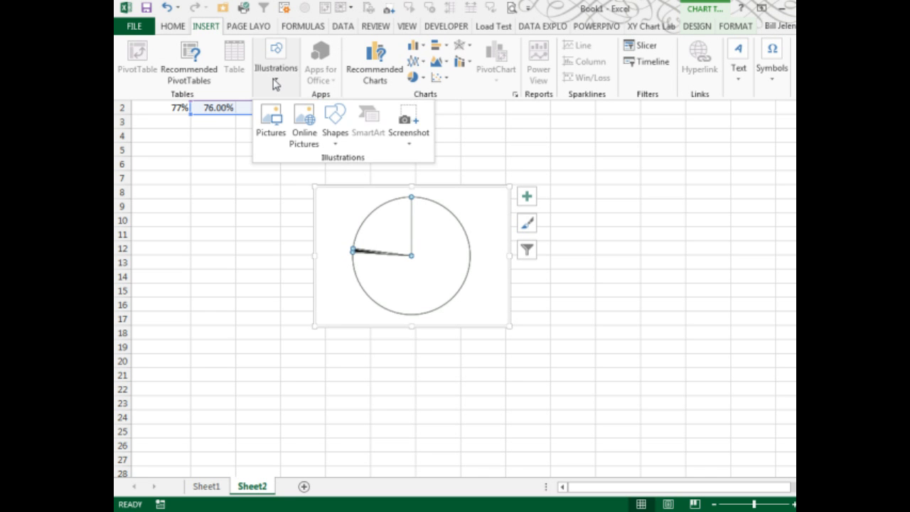
{"action": "left_click", "coordinate": [335, 118]}
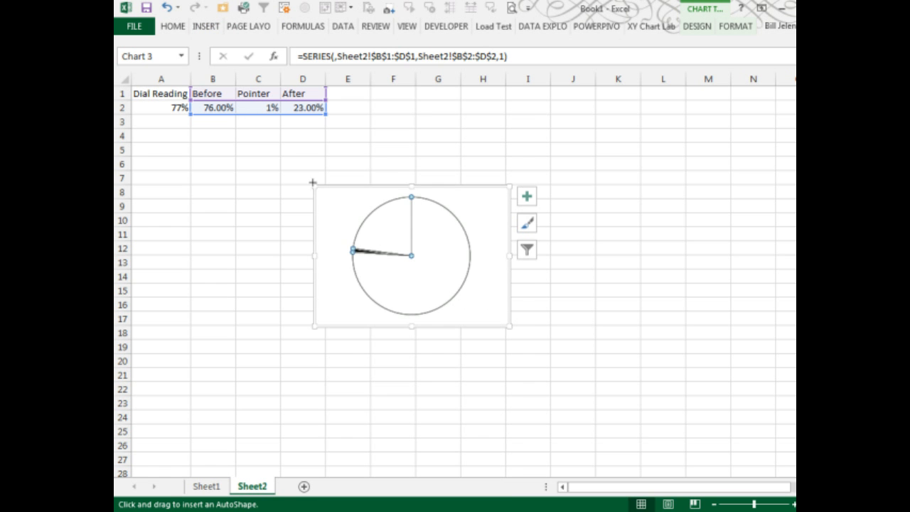
{"action": "mouse_move", "coordinate": [211, 232]}
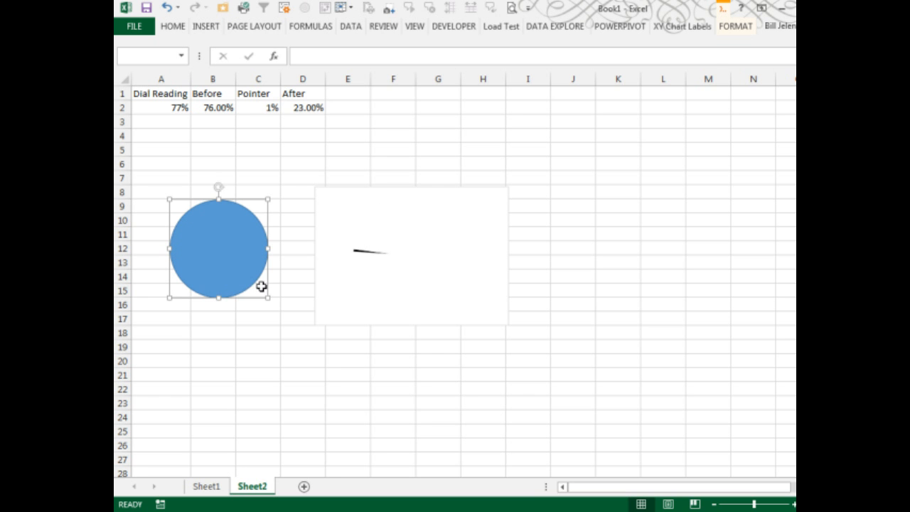
{"action": "mouse_move", "coordinate": [736, 27]}
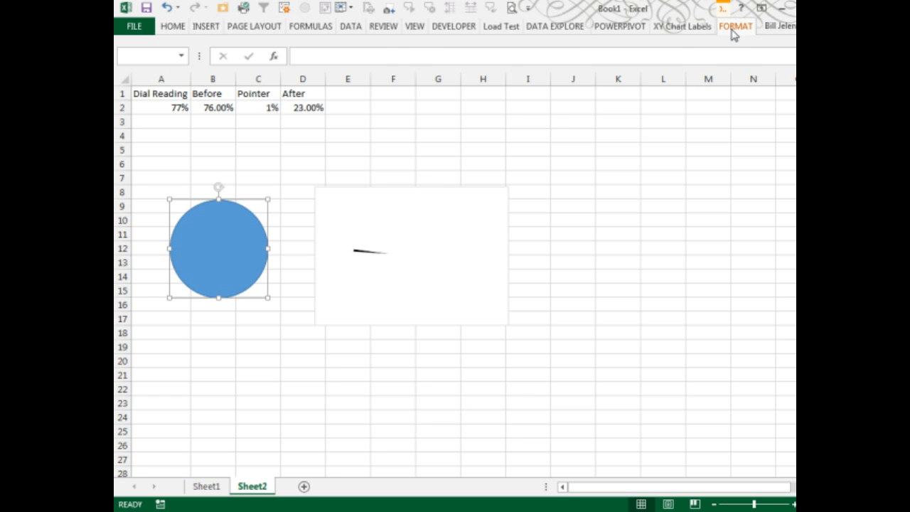
{"action": "left_click", "coordinate": [736, 26]}
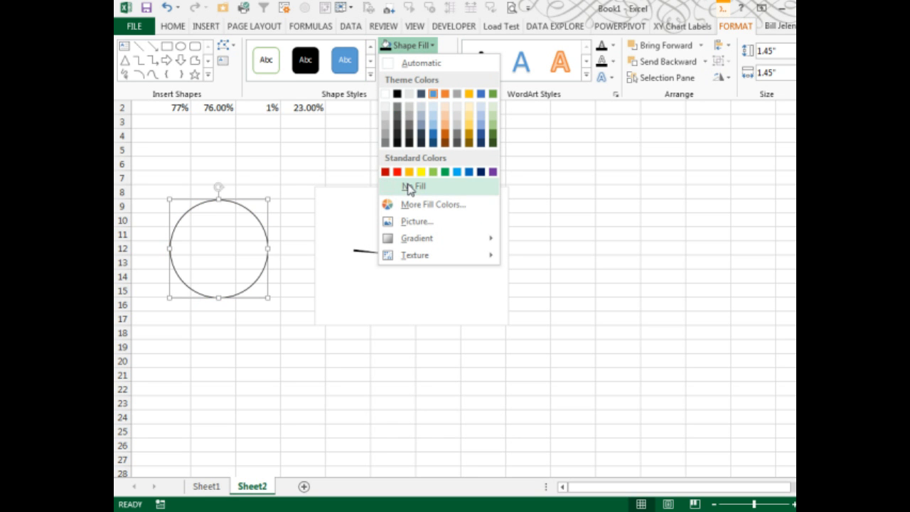
{"action": "left_click", "coordinate": [413, 186]}
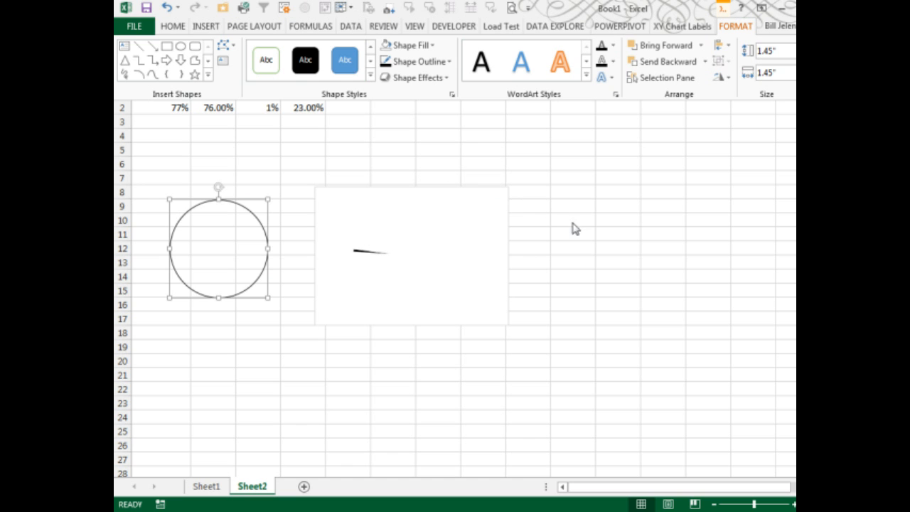
{"action": "mouse_move", "coordinate": [241, 265]}
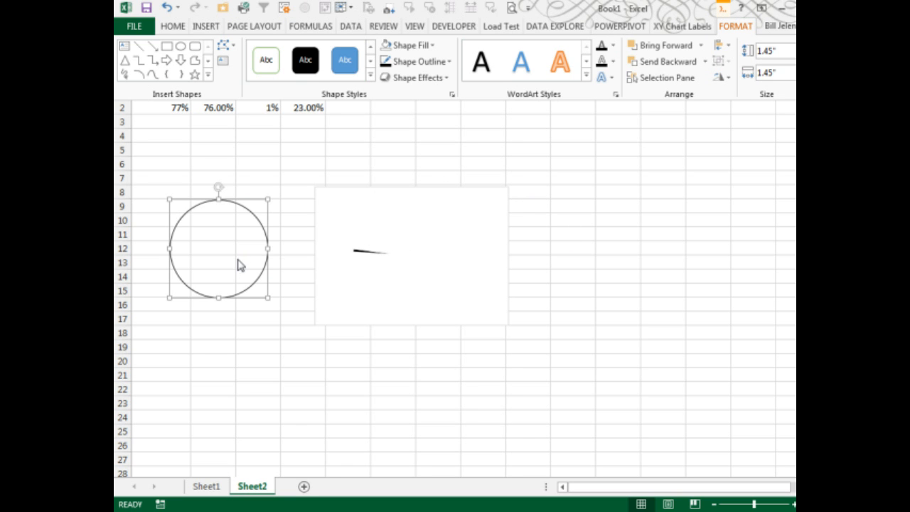
{"action": "mouse_move", "coordinate": [393, 242]}
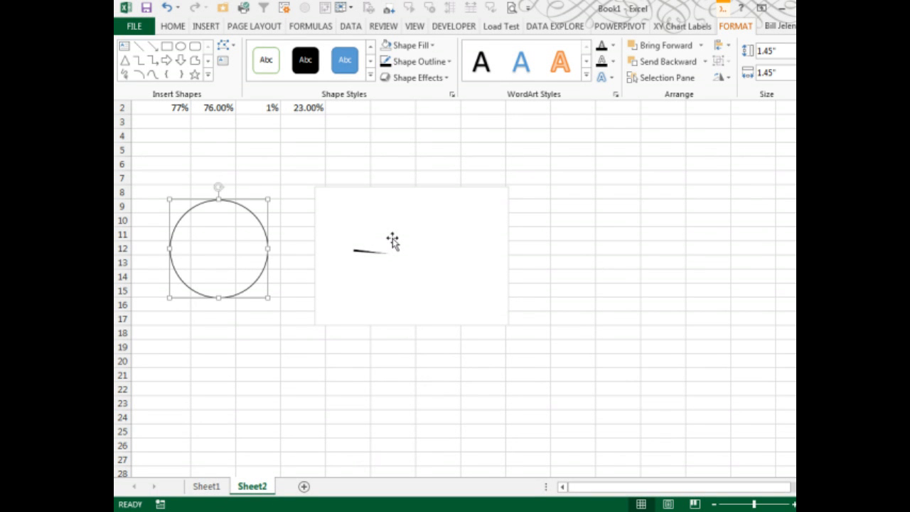
{"action": "mouse_move", "coordinate": [341, 209]}
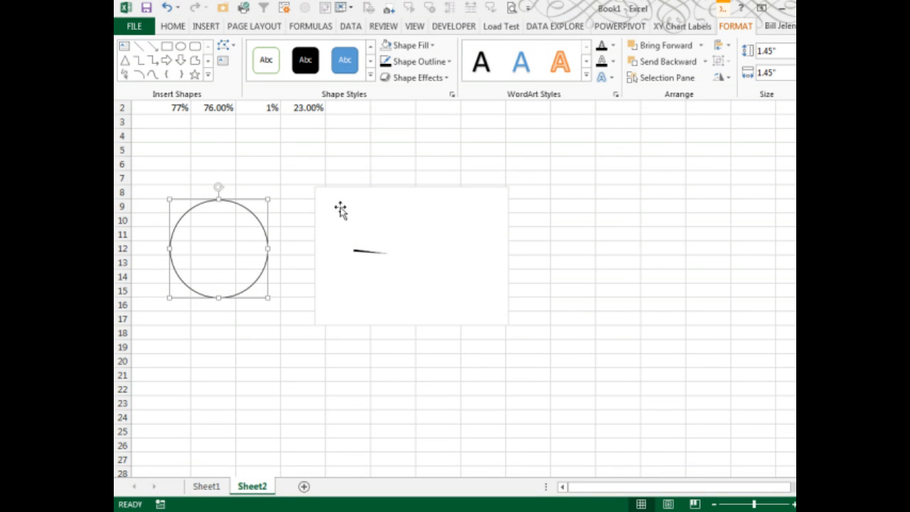
{"action": "mouse_move", "coordinate": [288, 196]}
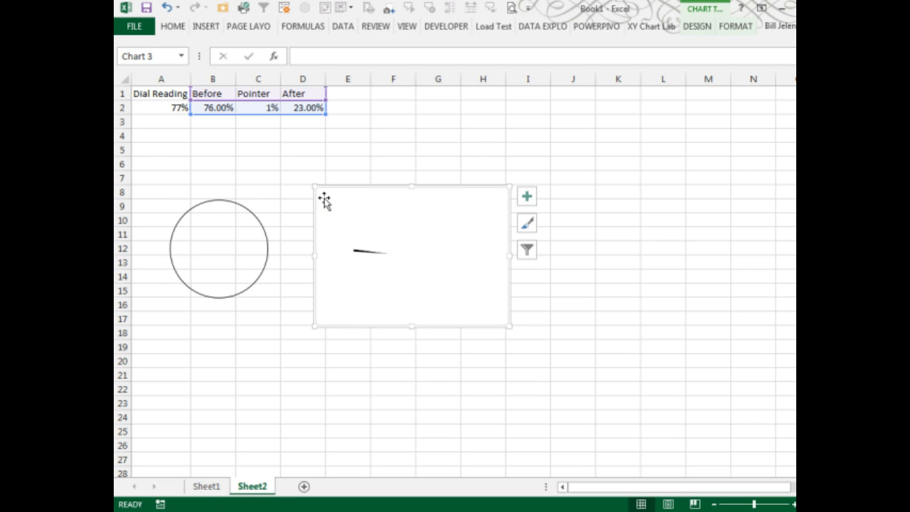
- Select the dial chart and Ctrl+click the circle so both are selected
{"action": "left_click", "coordinate": [303, 206]}
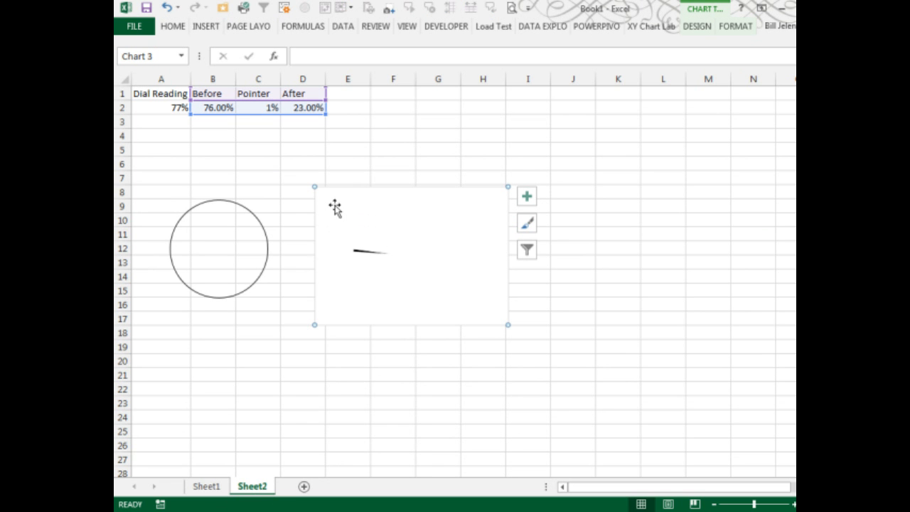
{"action": "mouse_move", "coordinate": [265, 218]}
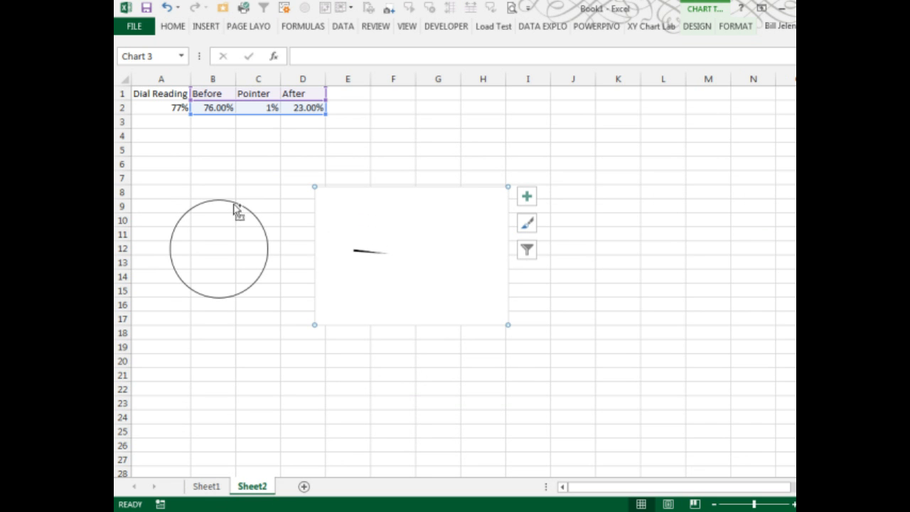
{"action": "left_click", "coordinate": [219, 248]}
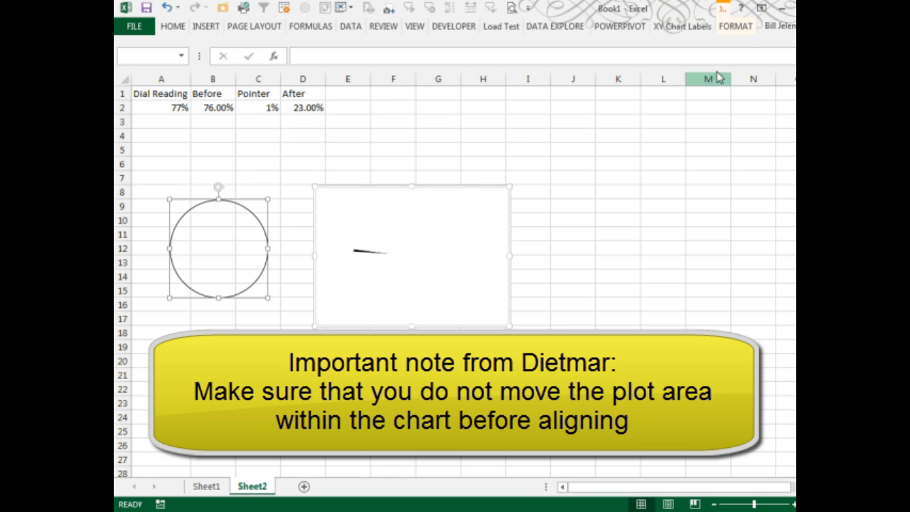
{"action": "left_click", "coordinate": [736, 26]}
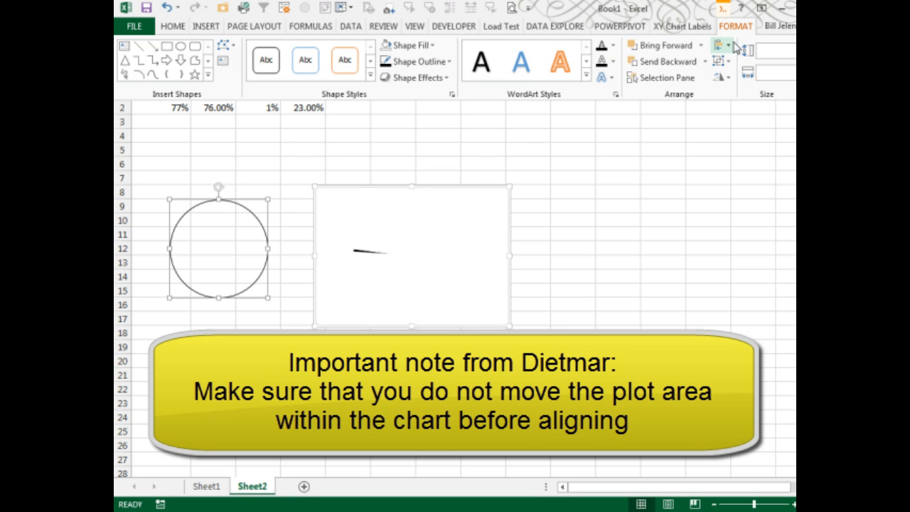
- Apply Align Center and Align Middle to the circle and dial chart
{"action": "left_click", "coordinate": [719, 44]}
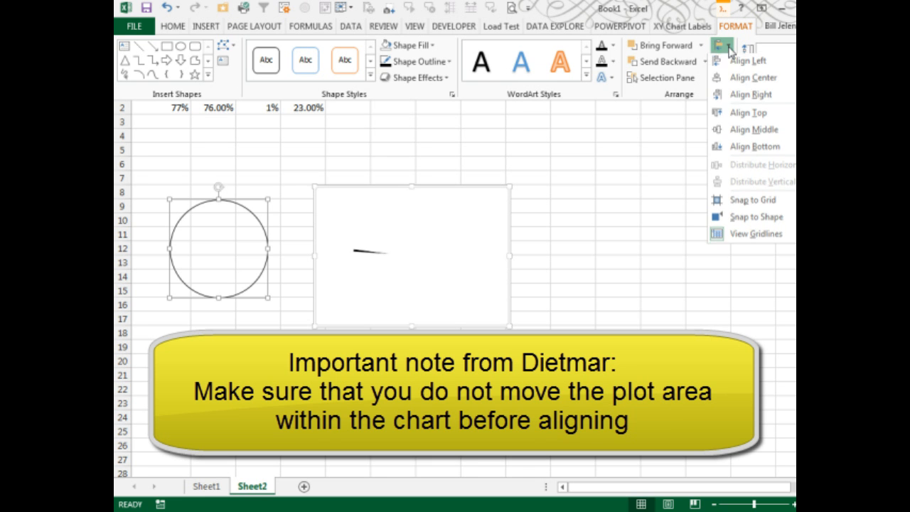
{"action": "left_click", "coordinate": [752, 77]}
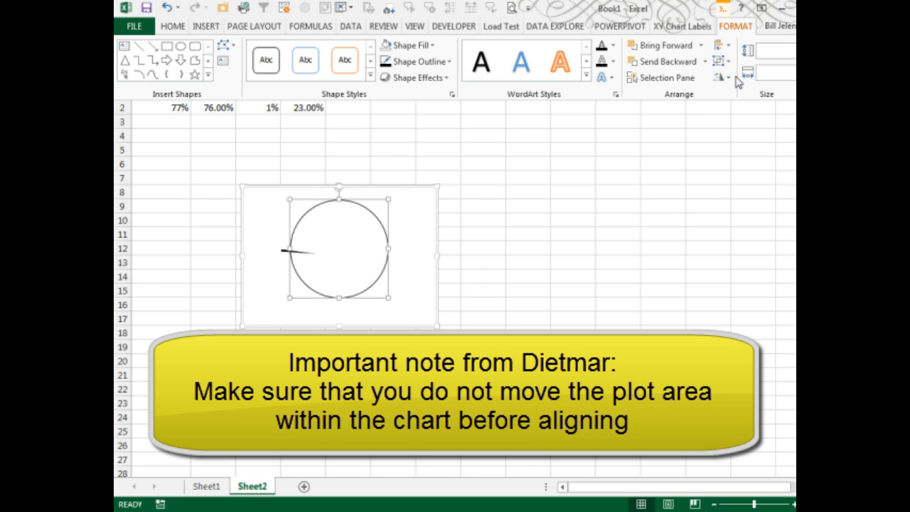
{"action": "left_click", "coordinate": [720, 45]}
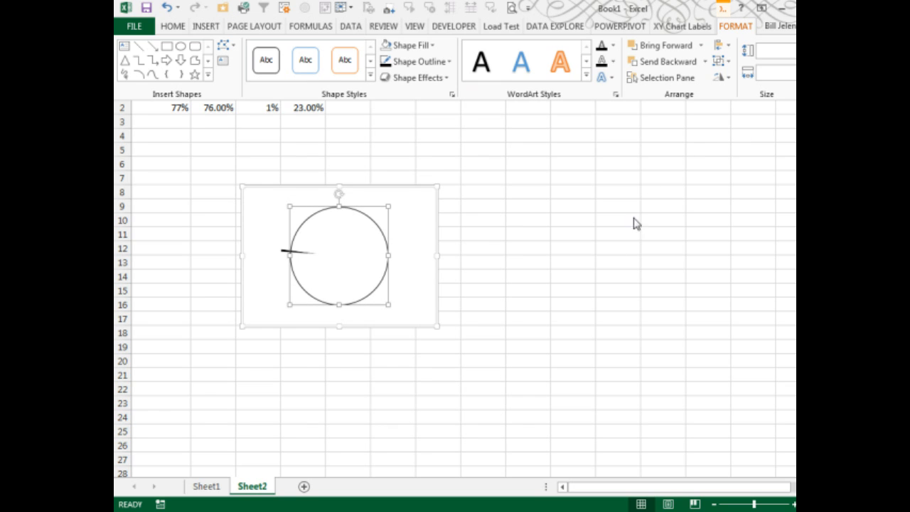
{"action": "mouse_move", "coordinate": [328, 254]}
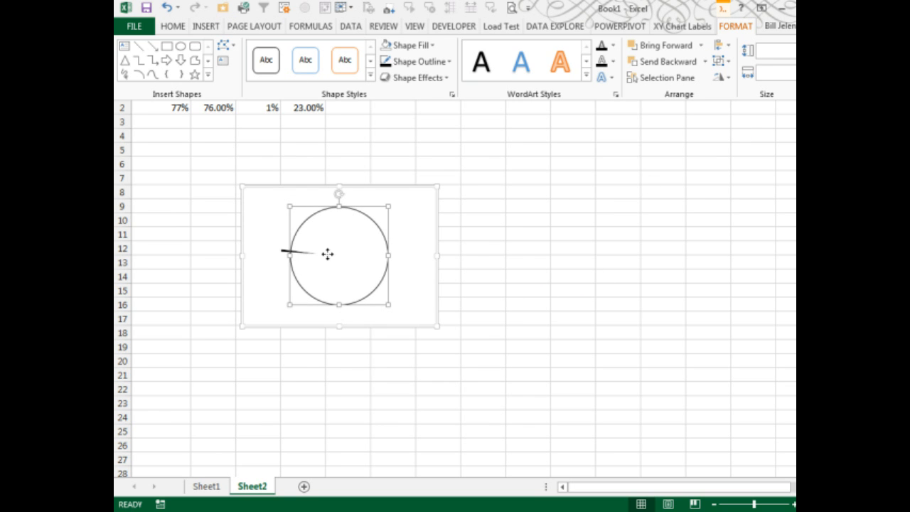
{"action": "mouse_move", "coordinate": [272, 250]}
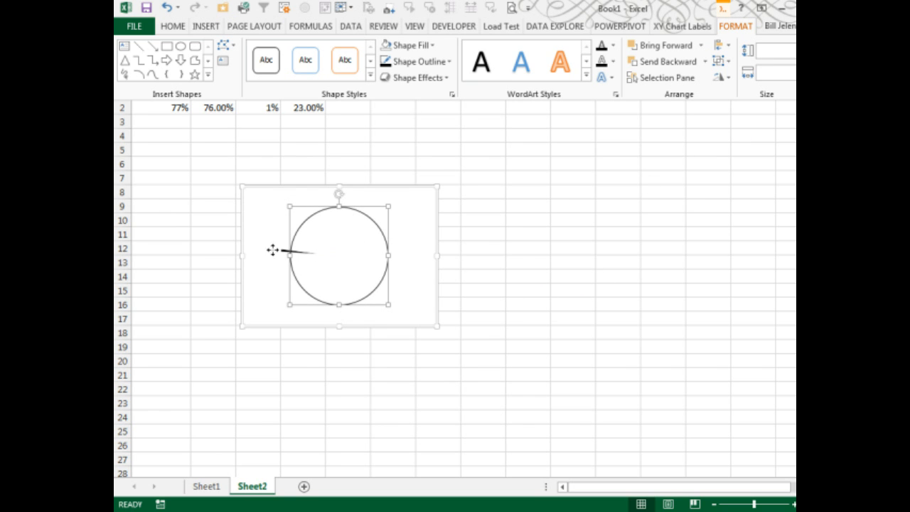
{"action": "mouse_move", "coordinate": [336, 250]}
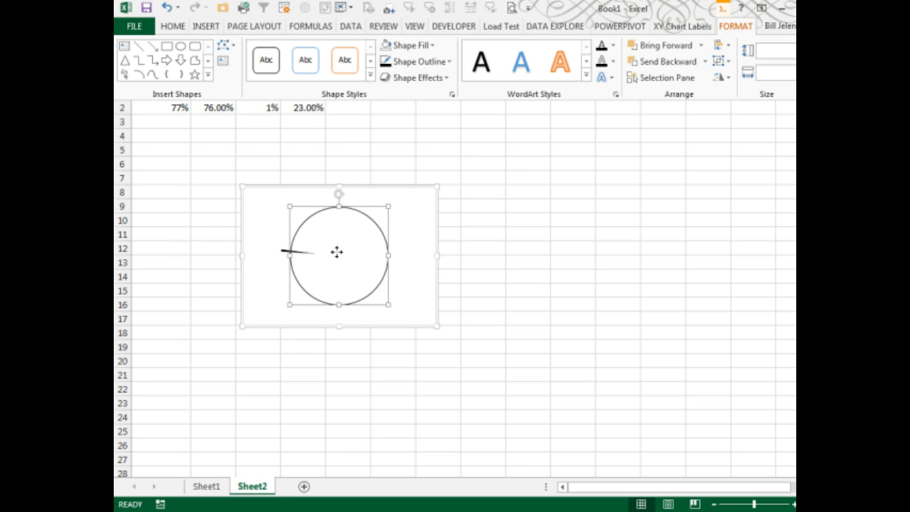
{"action": "mouse_move", "coordinate": [351, 276]}
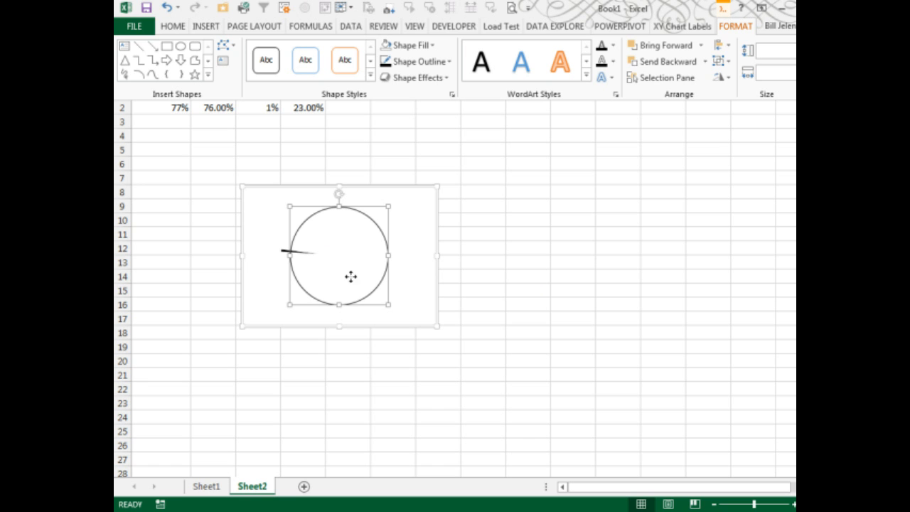
{"action": "mouse_move", "coordinate": [388, 306]}
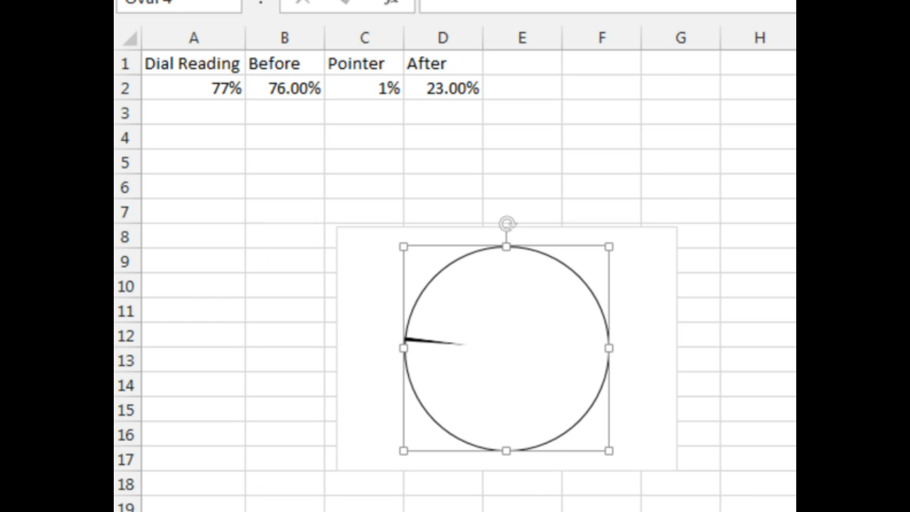
- Enter several new percentages in A2, watching the pointer rotate toward the top
{"action": "left_click", "coordinate": [193, 87]}
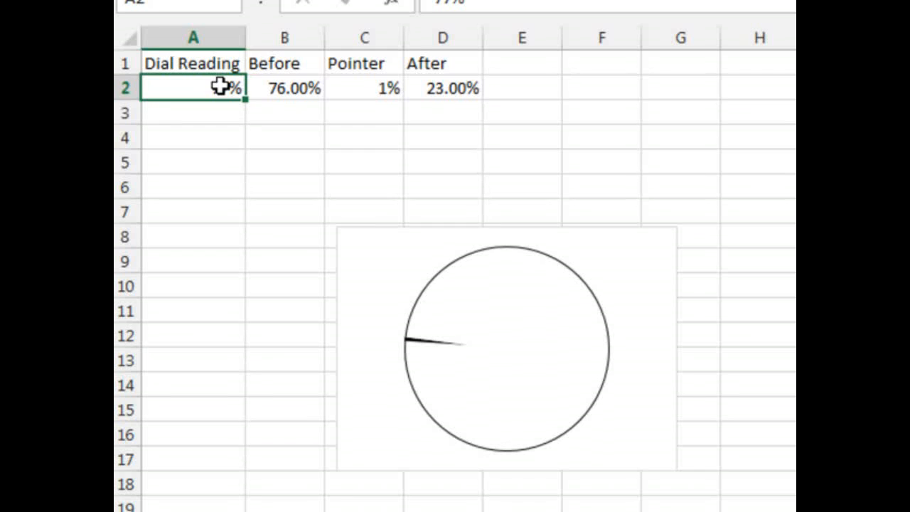
{"action": "type", "text": "11"}
{"action": "key", "text": "Return"}
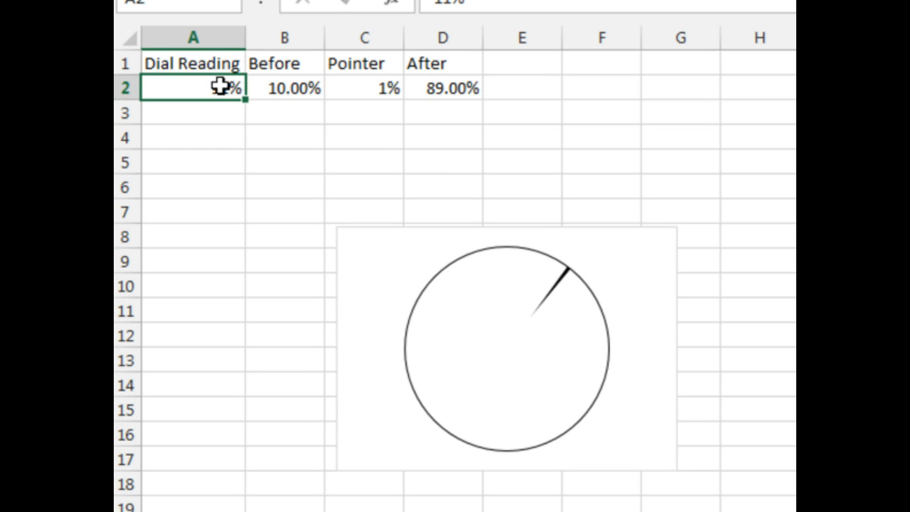
{"action": "key", "text": "Return"}
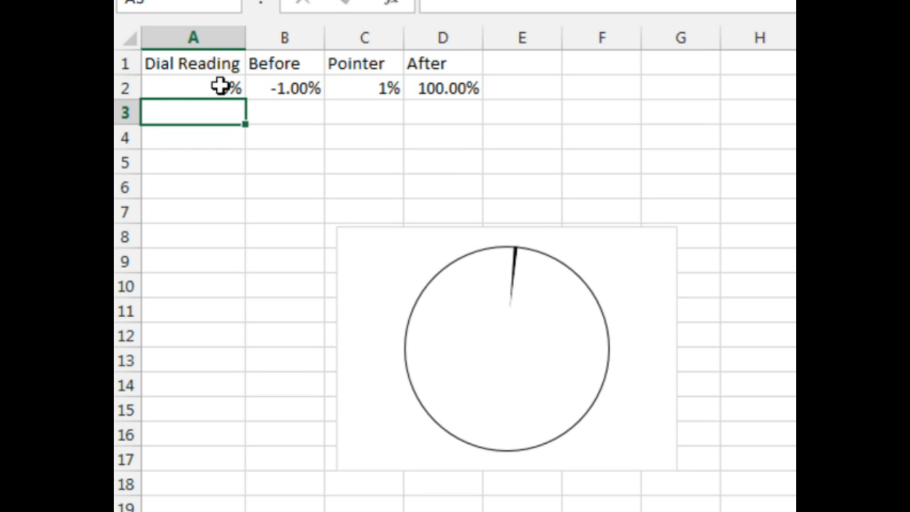
{"action": "left_click", "coordinate": [192, 88]}
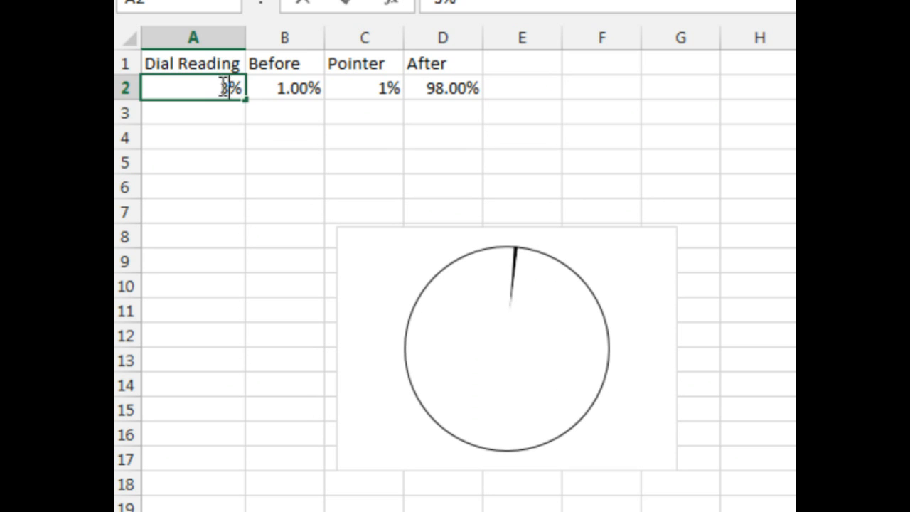
{"action": "key", "text": "Return"}
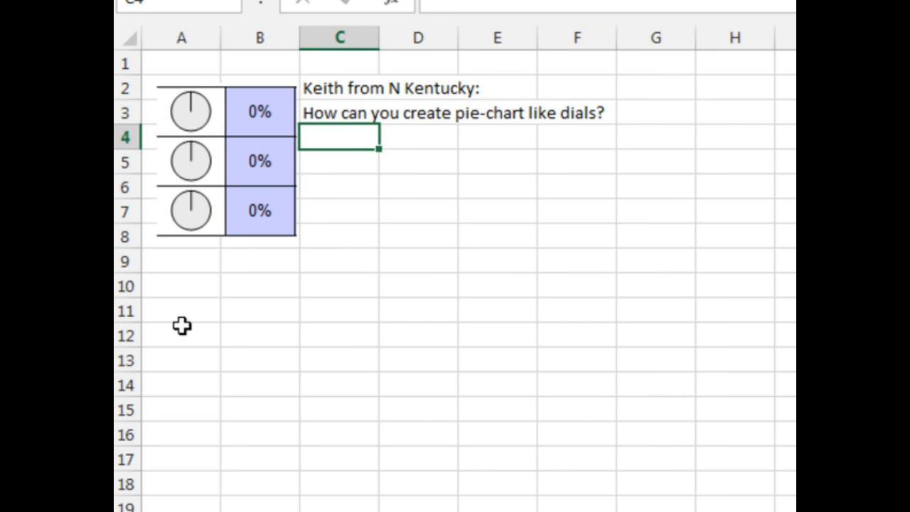
{"action": "mouse_move", "coordinate": [198, 362]}
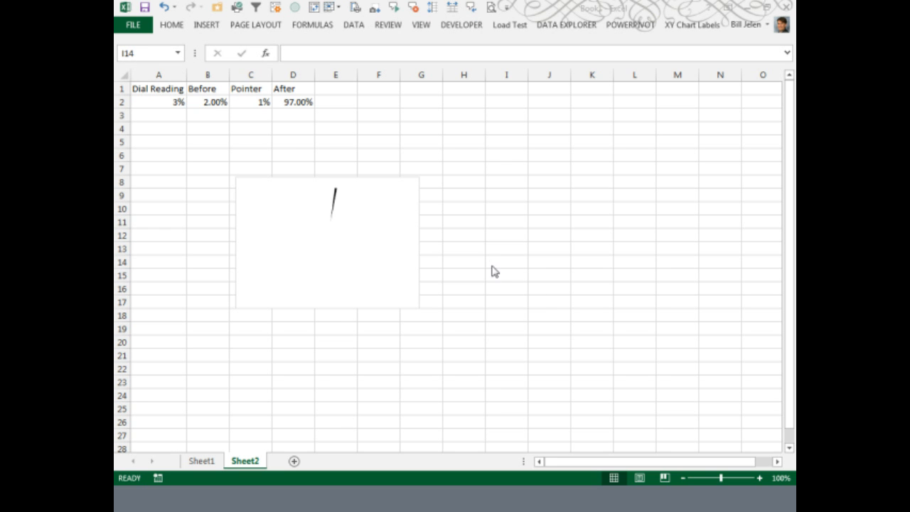
{"action": "mouse_move", "coordinate": [351, 215]}
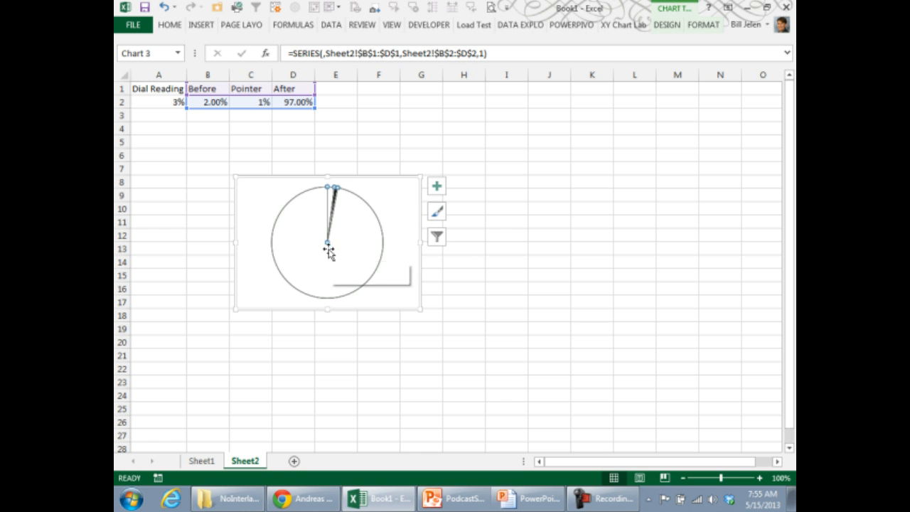
{"action": "mouse_move", "coordinate": [330, 249]}
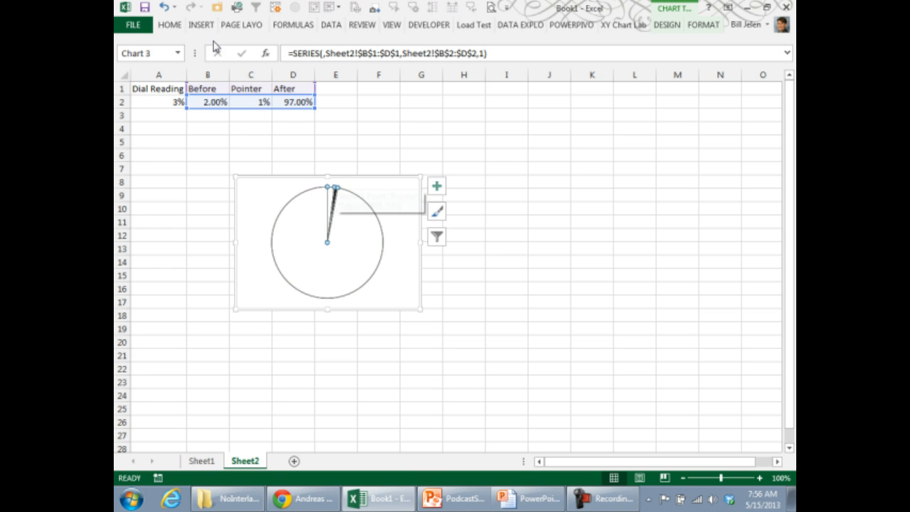
- Open the Insert shapes gallery to draw a circle over the chart's plot area
{"action": "left_click", "coordinate": [201, 24]}
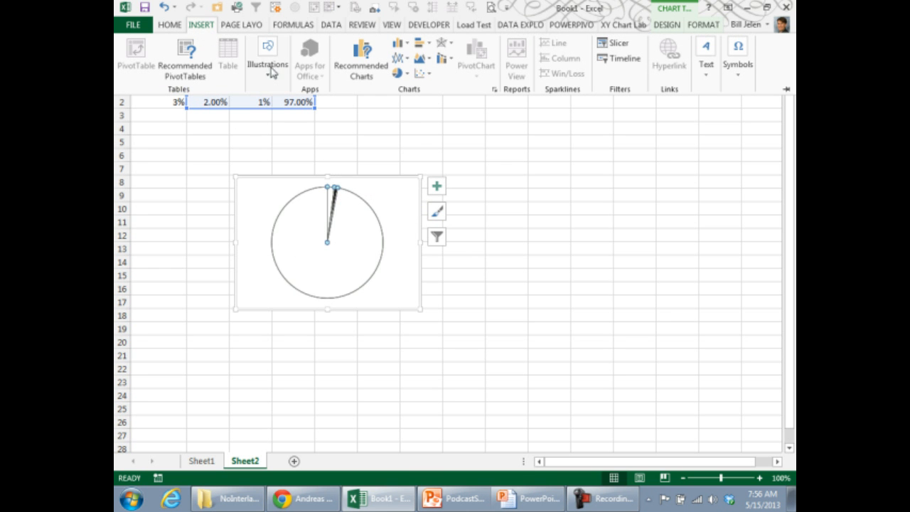
{"action": "left_click", "coordinate": [324, 113]}
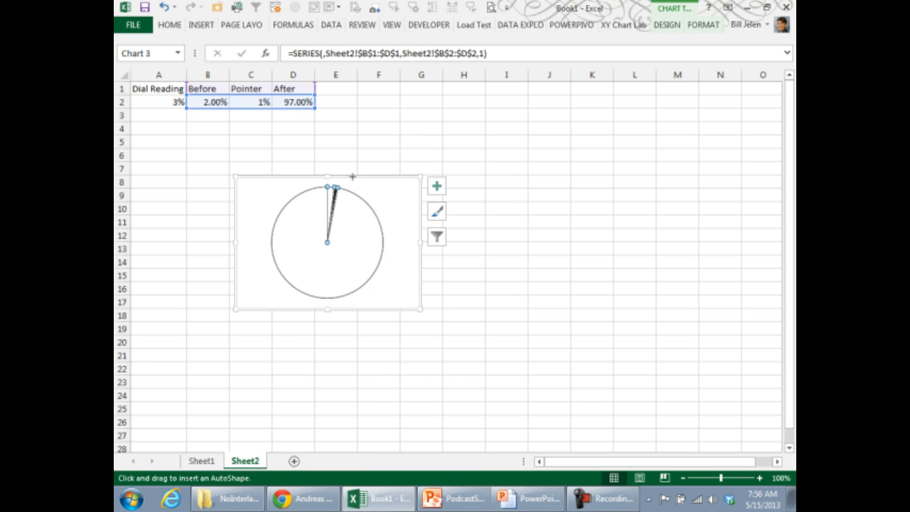
{"action": "mouse_move", "coordinate": [321, 246]}
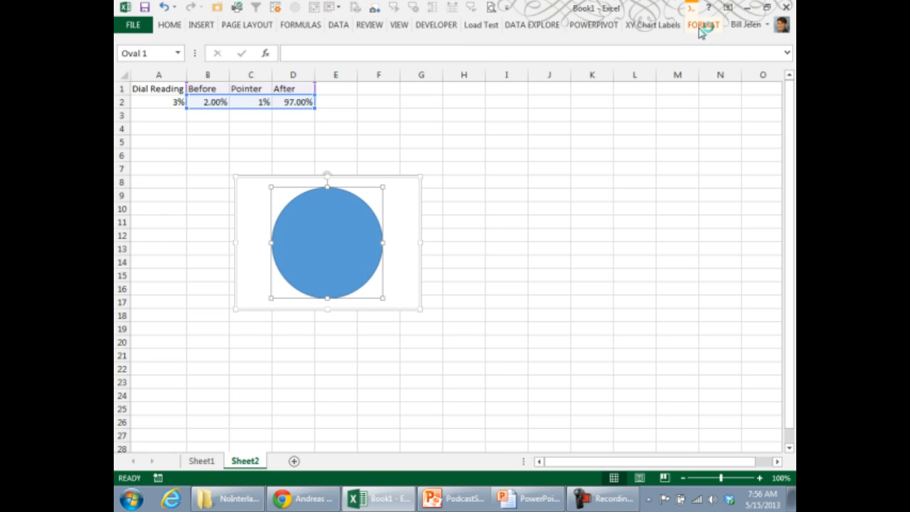
- Give the circle a black outline and no fill
{"action": "left_click", "coordinate": [703, 24]}
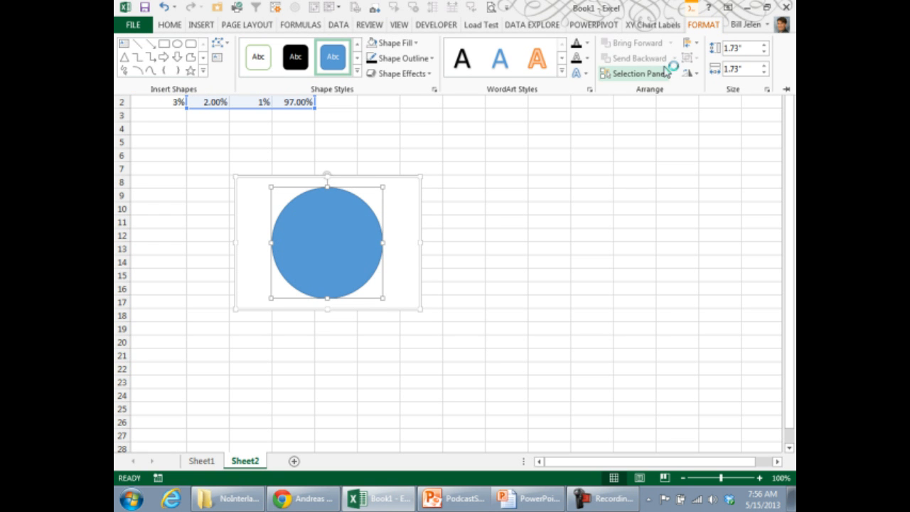
{"action": "left_click", "coordinate": [397, 59]}
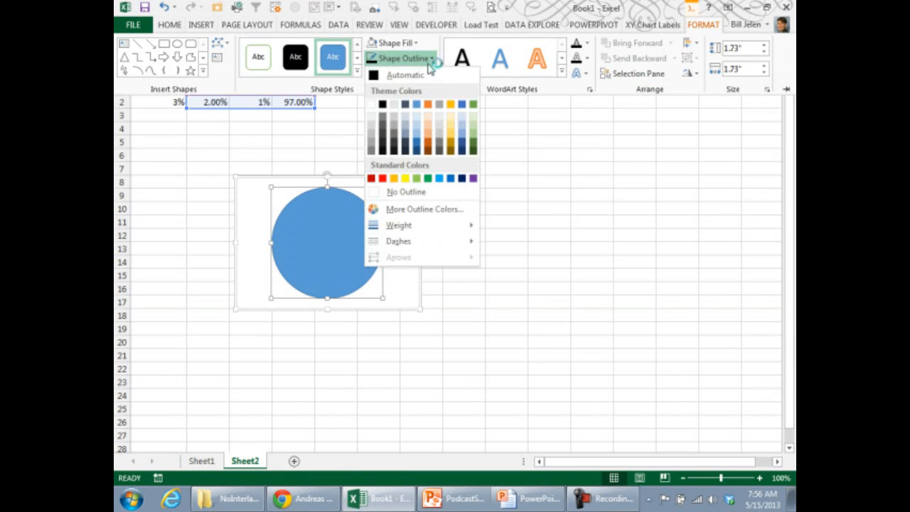
{"action": "left_click", "coordinate": [392, 43]}
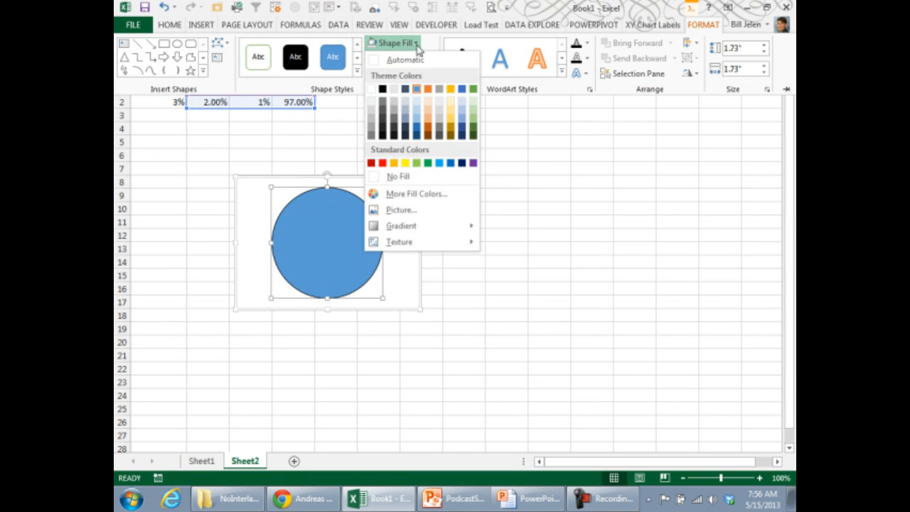
{"action": "left_click", "coordinate": [398, 176]}
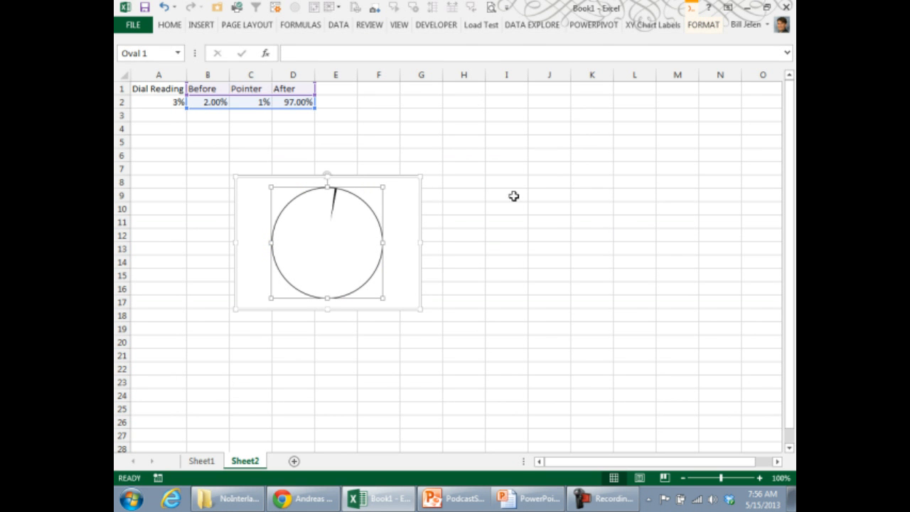
- Enter a new dial reading in A2 to swing the pointer right
{"action": "left_click", "coordinate": [157, 102]}
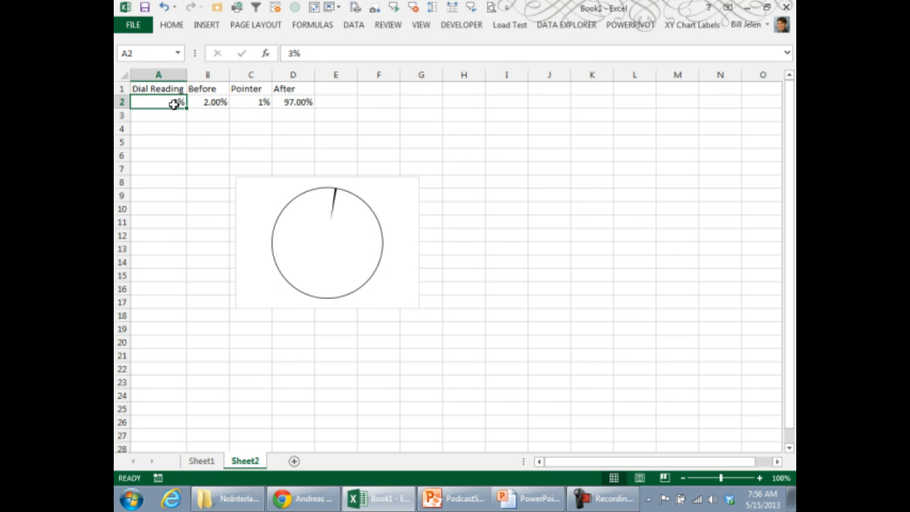
{"action": "key", "text": "Return"}
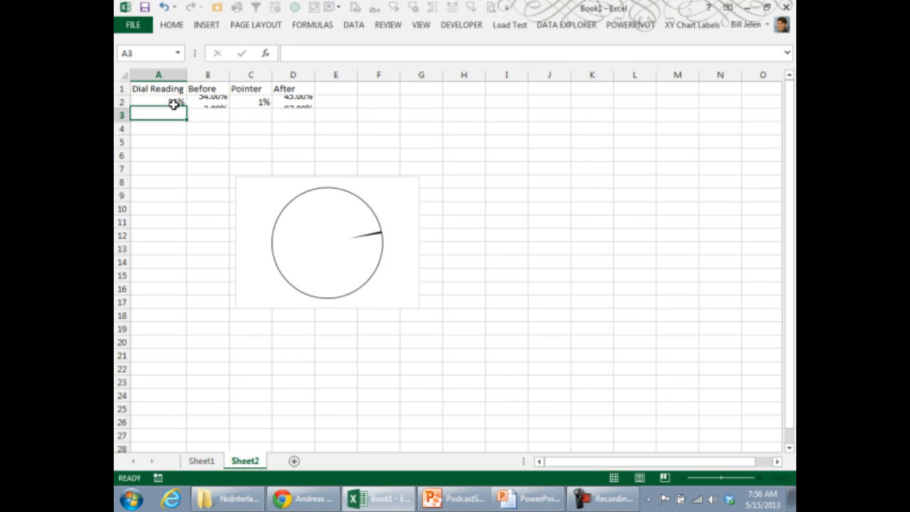